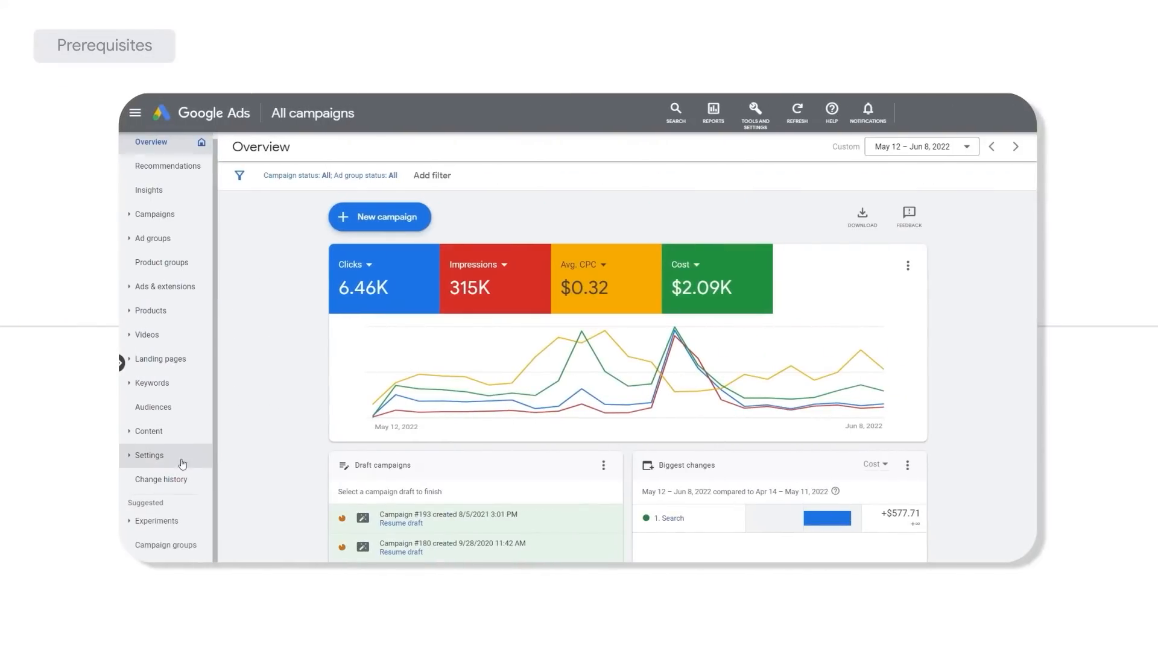
Expand Settings, open Account settings, and inspect the auto-tagging option.
click(148, 455)
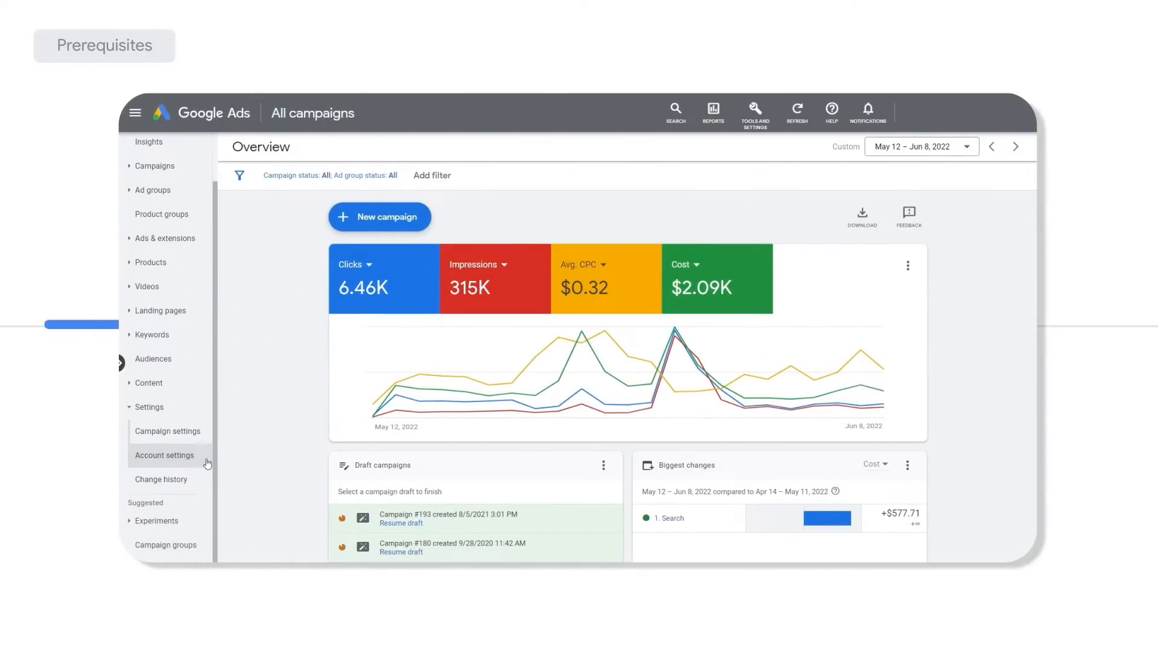
click(164, 455)
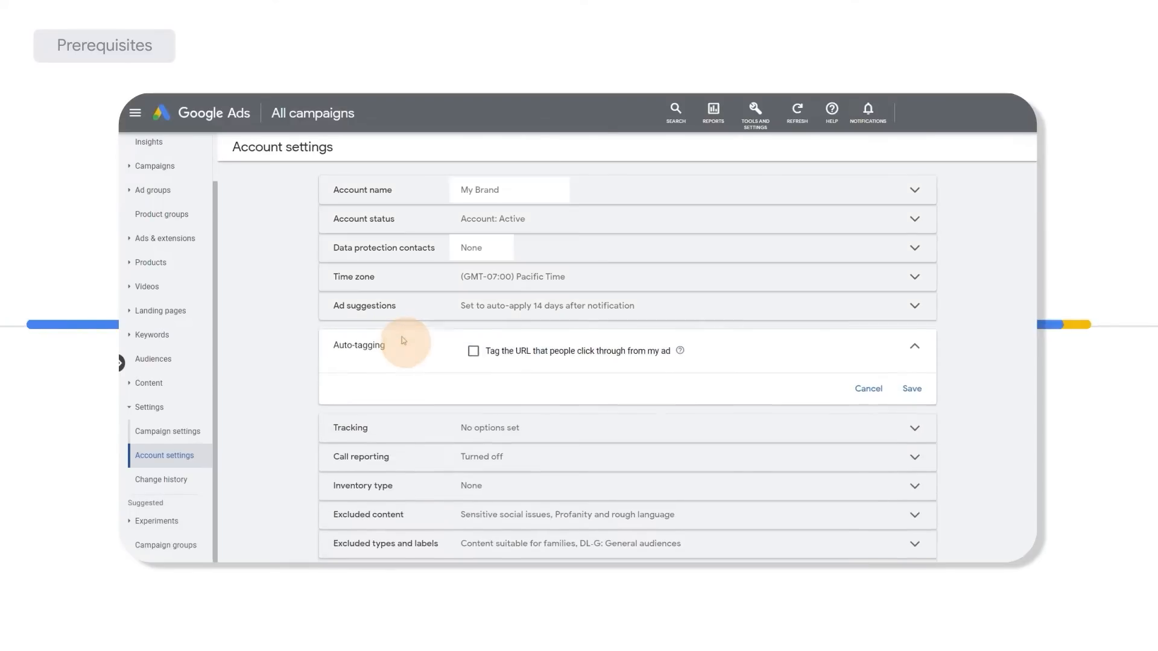
click(473, 351)
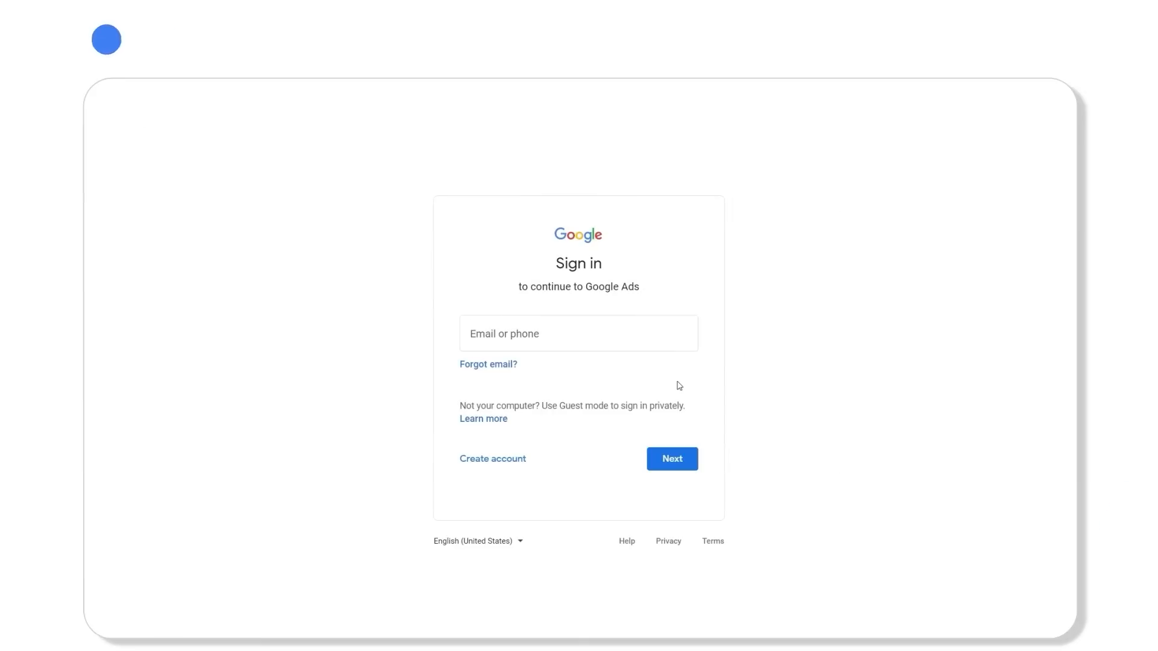
text(hello@example.com)
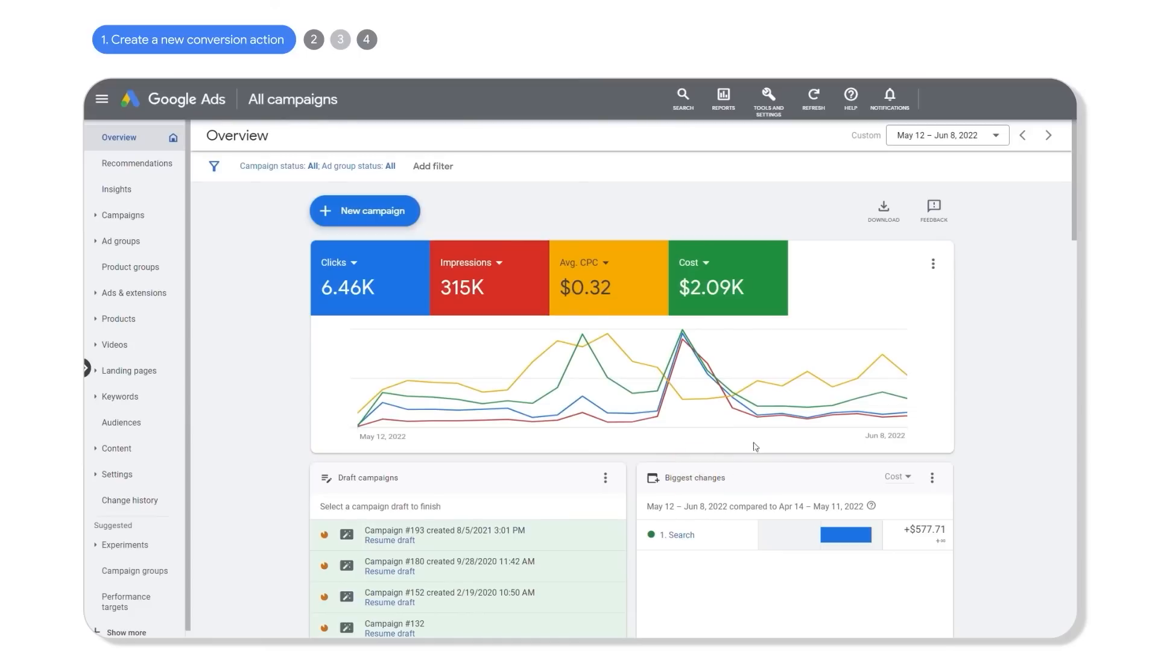
click(767, 98)
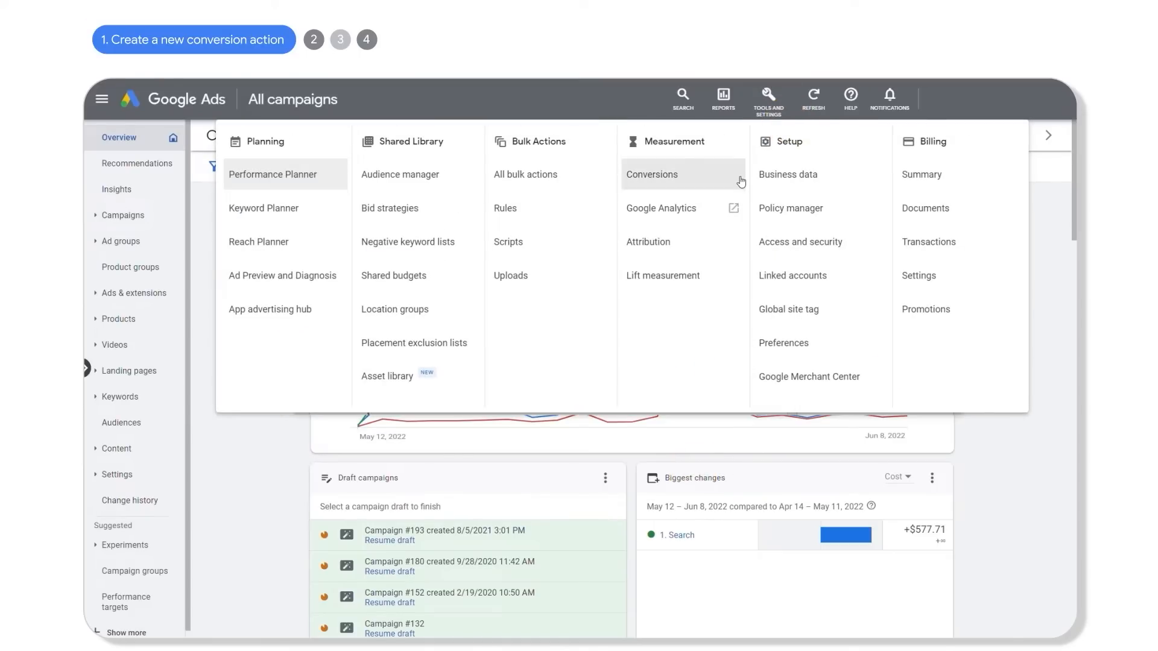
click(651, 174)
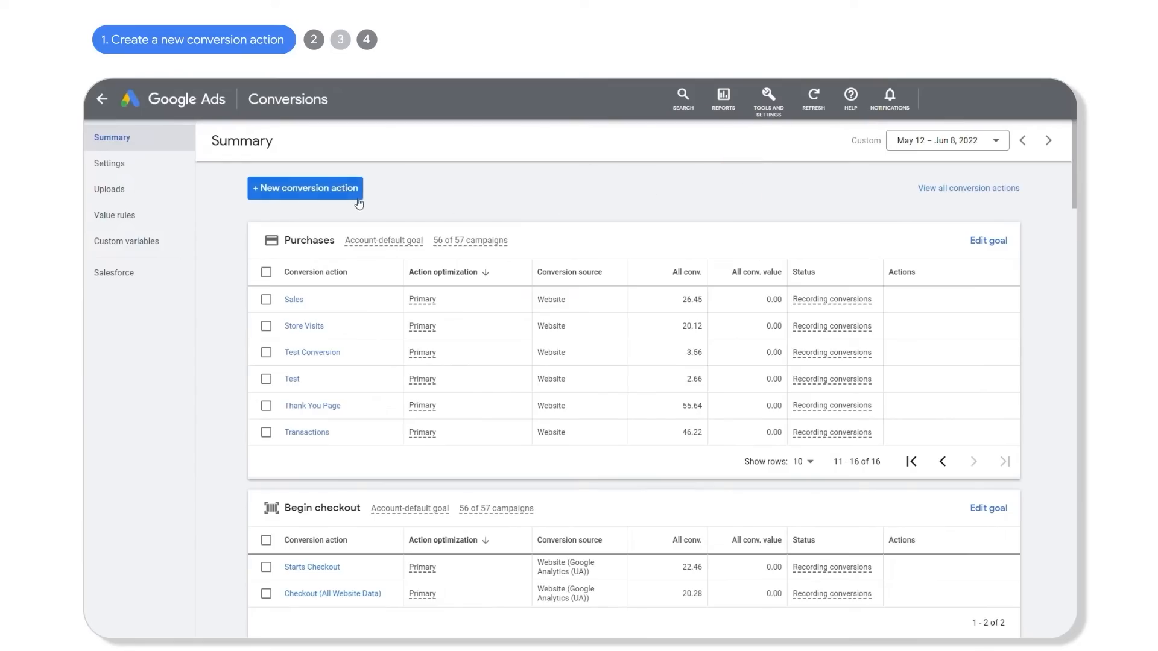
click(304, 187)
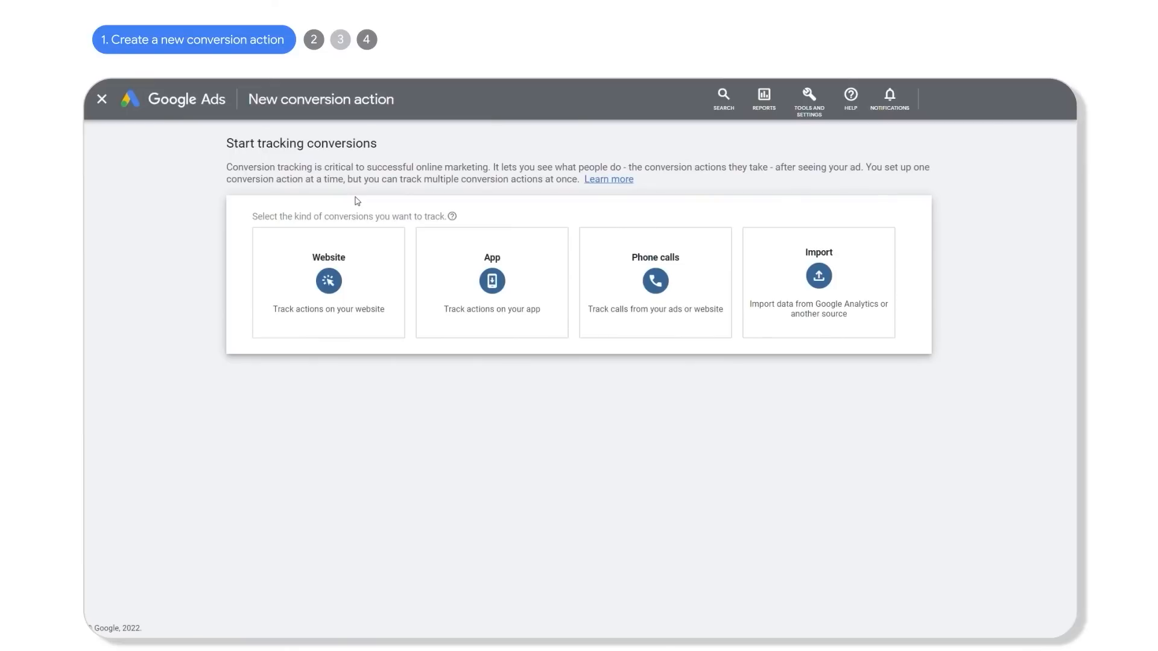
click(818, 282)
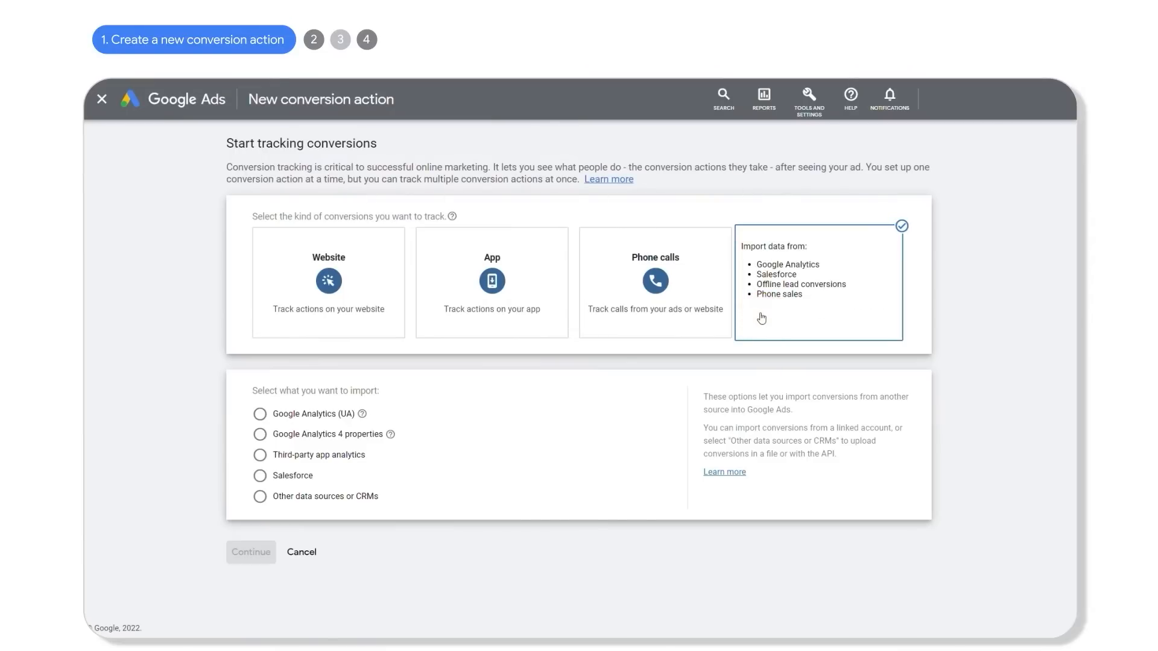
click(260, 496)
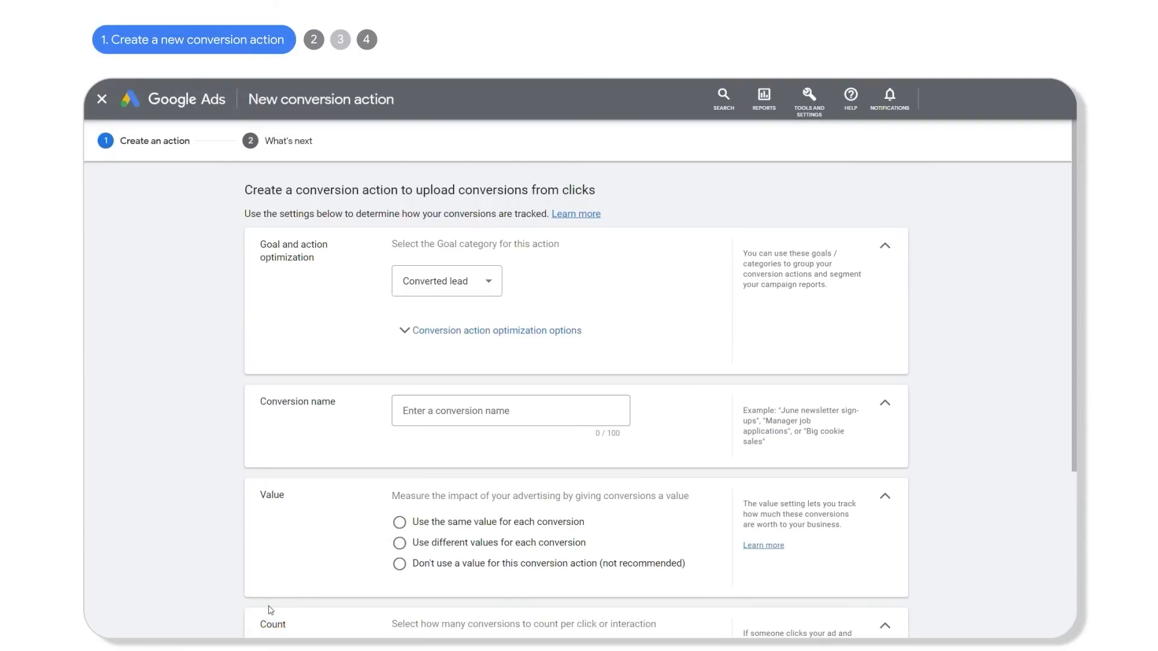
mouse_move(493, 293)
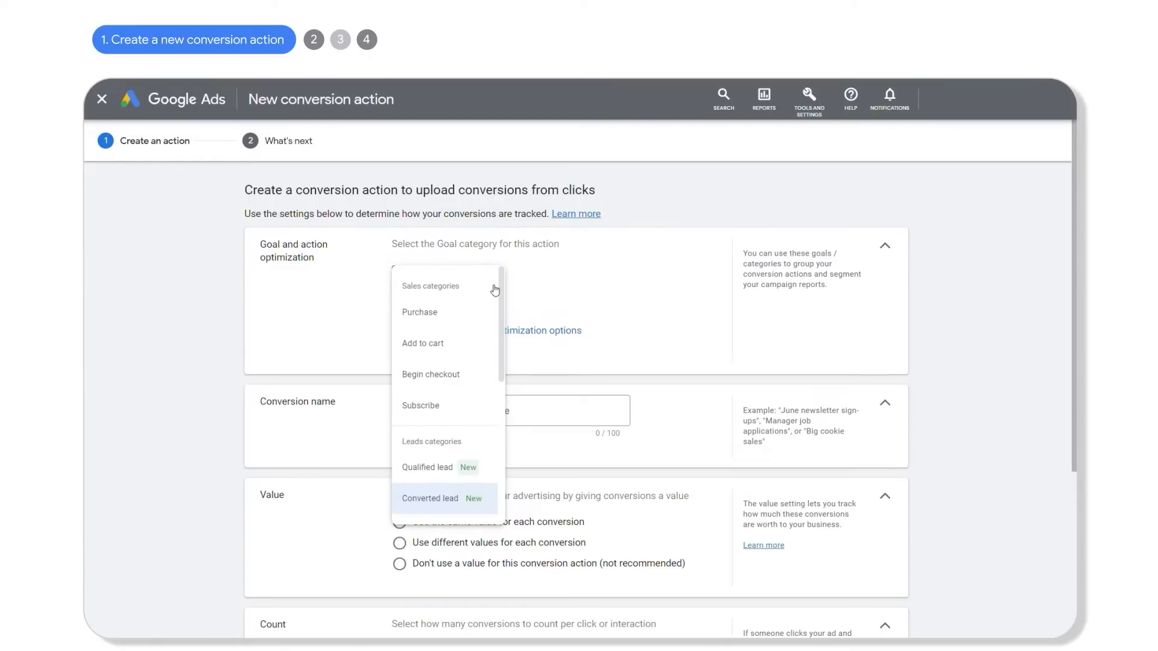
Create 'Marketing qualified leads' in the Qualified lead category with a different value per conversion.
scroll(down, 3)
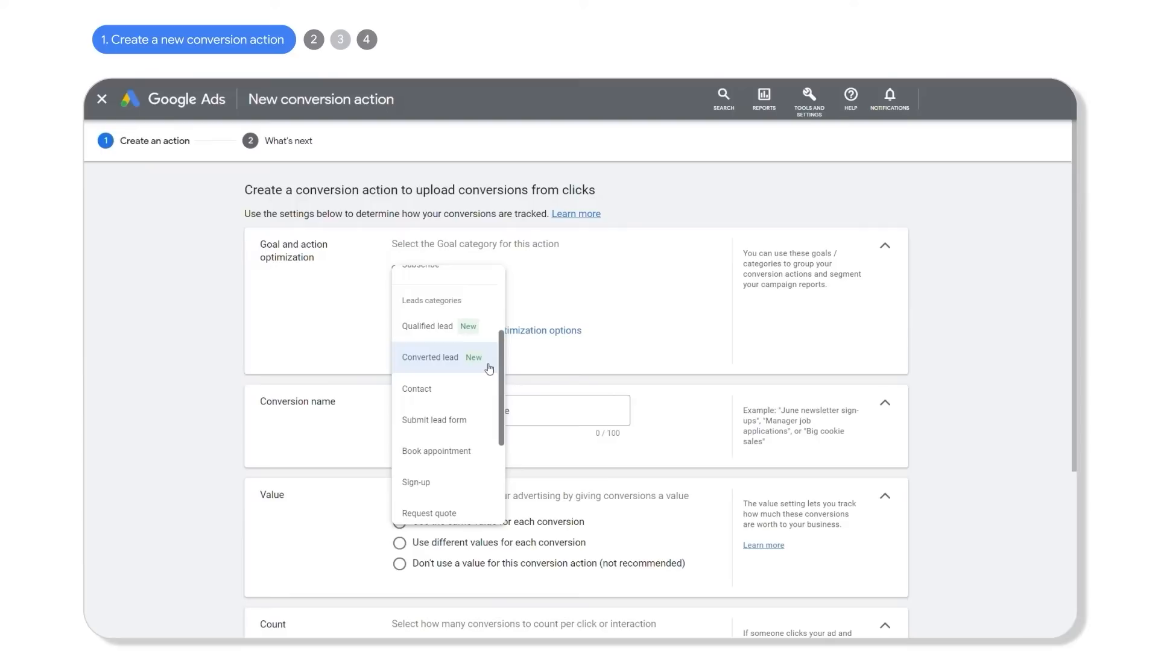
mouse_move(486, 331)
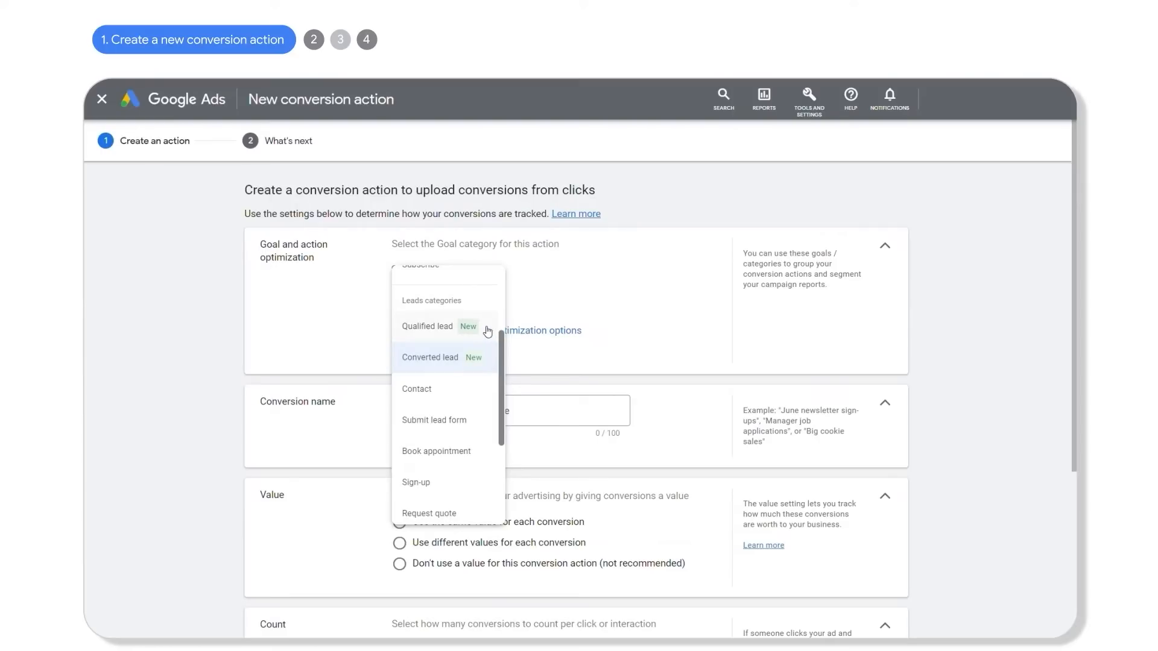
click(427, 325)
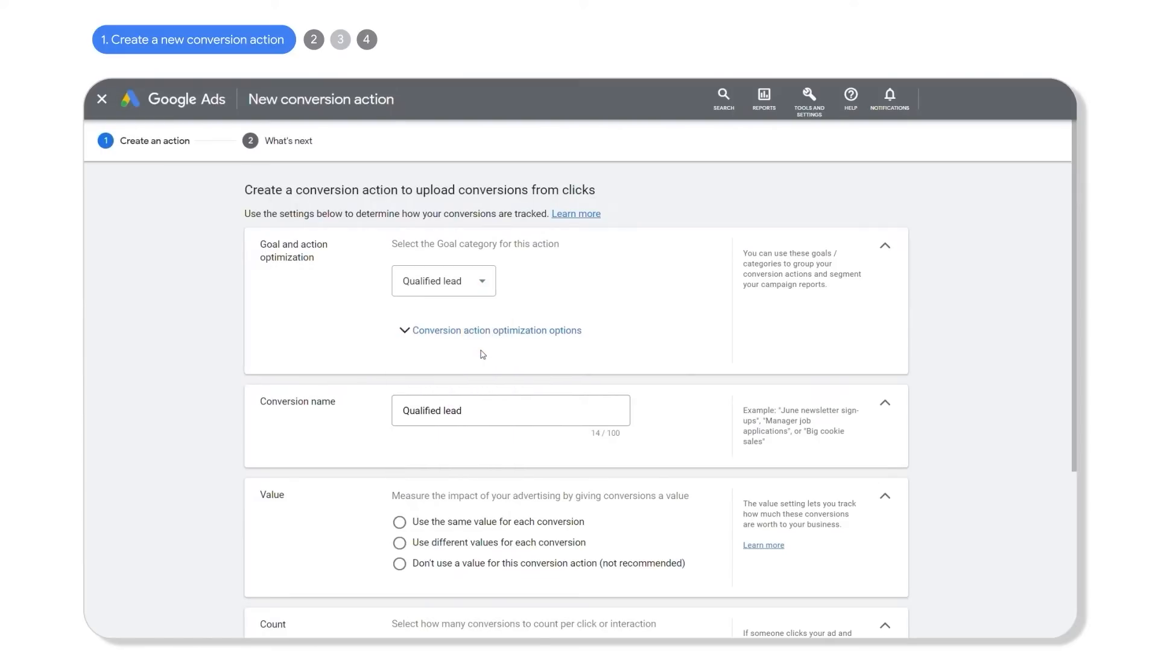
text(Marketing qualified leads)
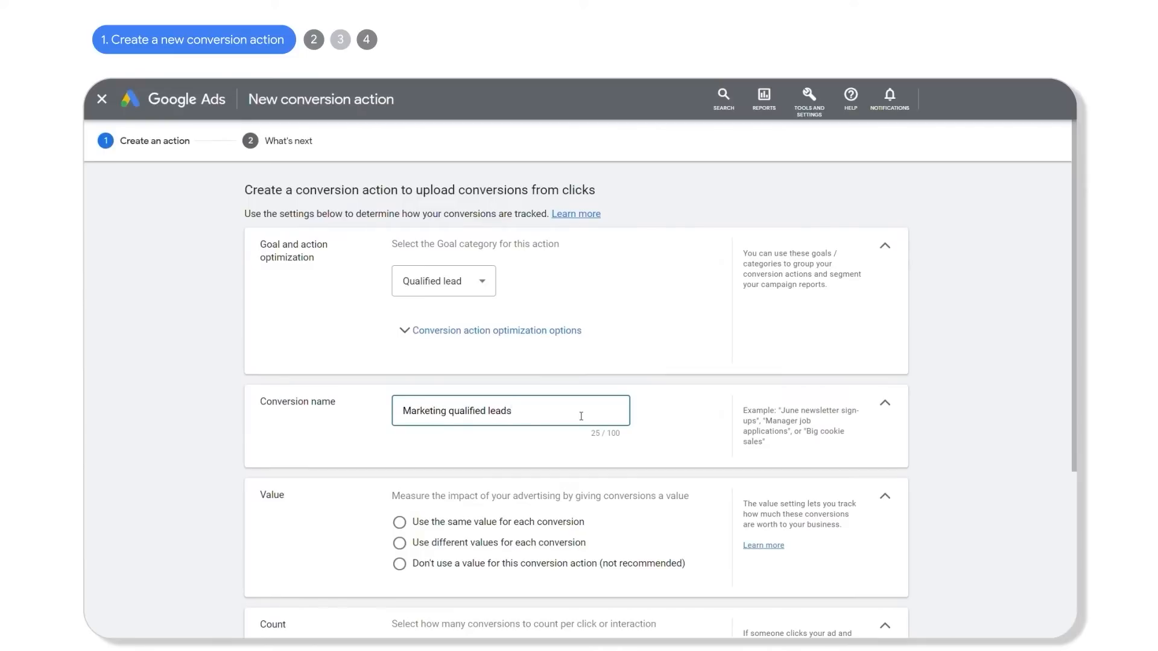
click(398, 542)
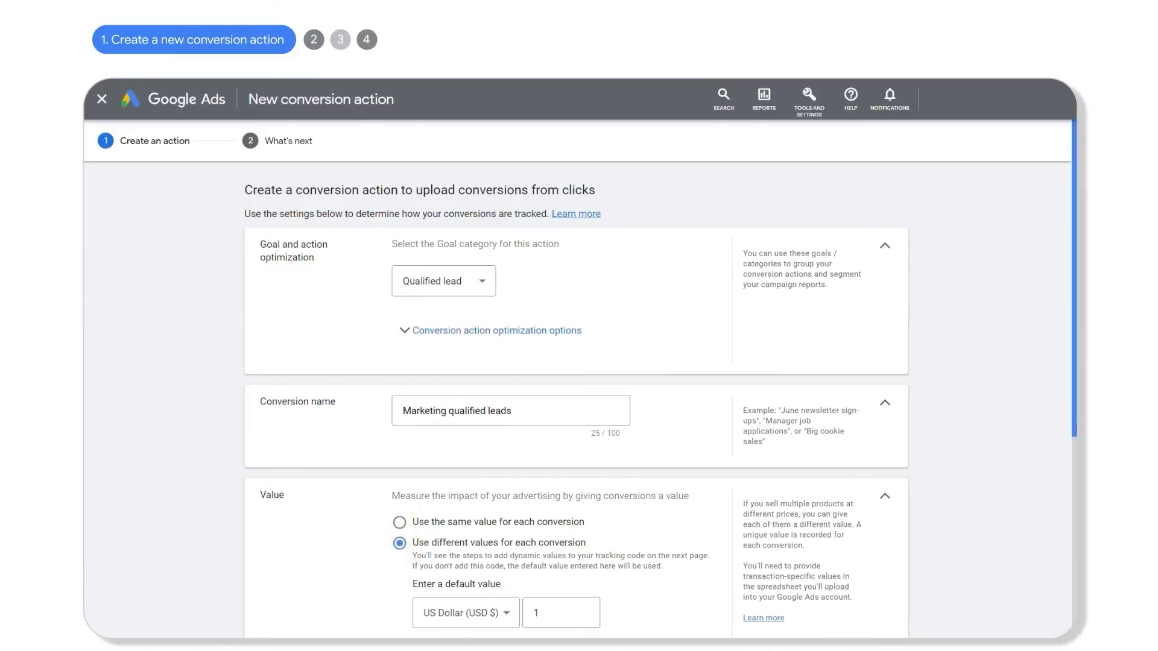
scroll(down, 3)
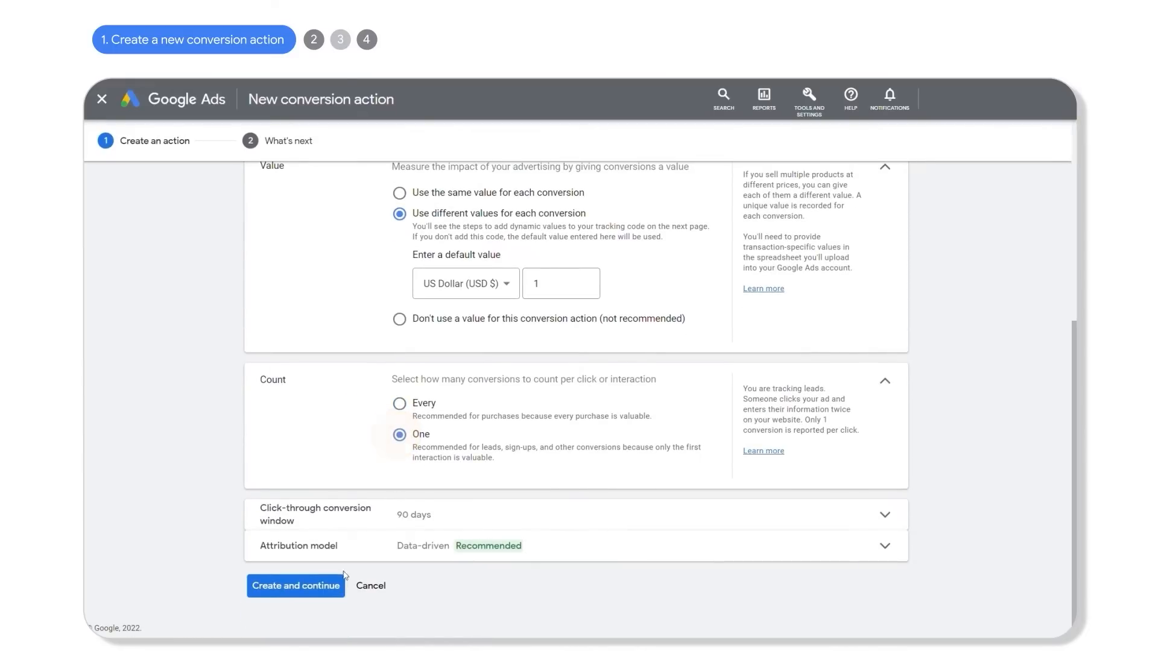
click(296, 585)
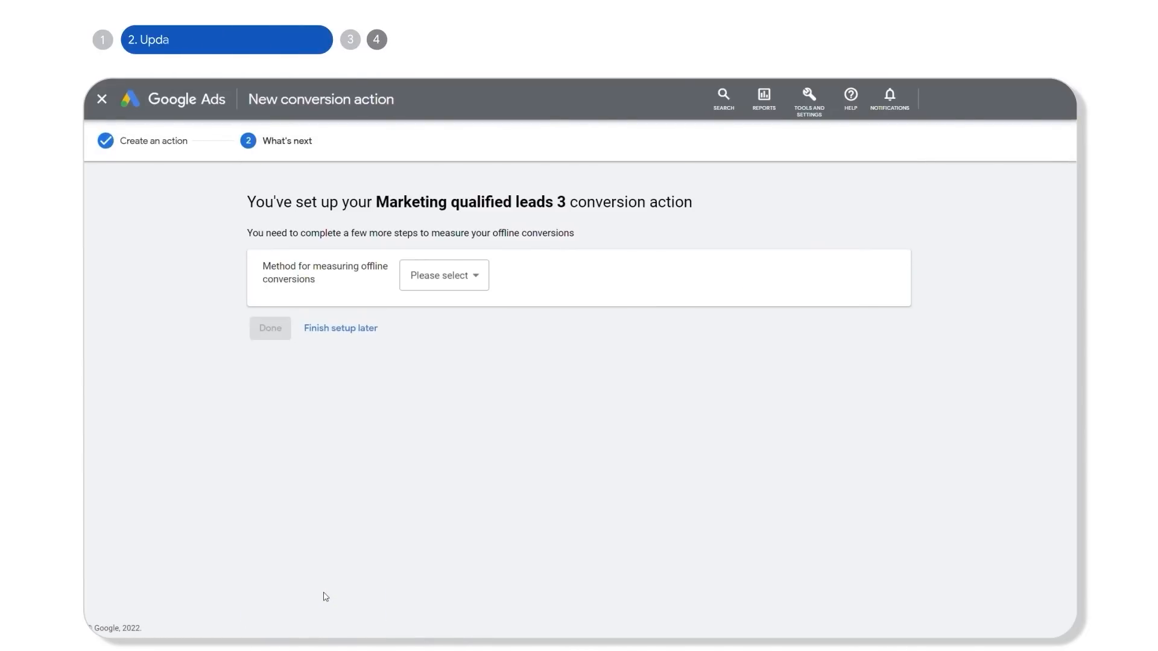
Choose Enhanced conversions for leads, then review, accept and save the customer data terms.
click(444, 275)
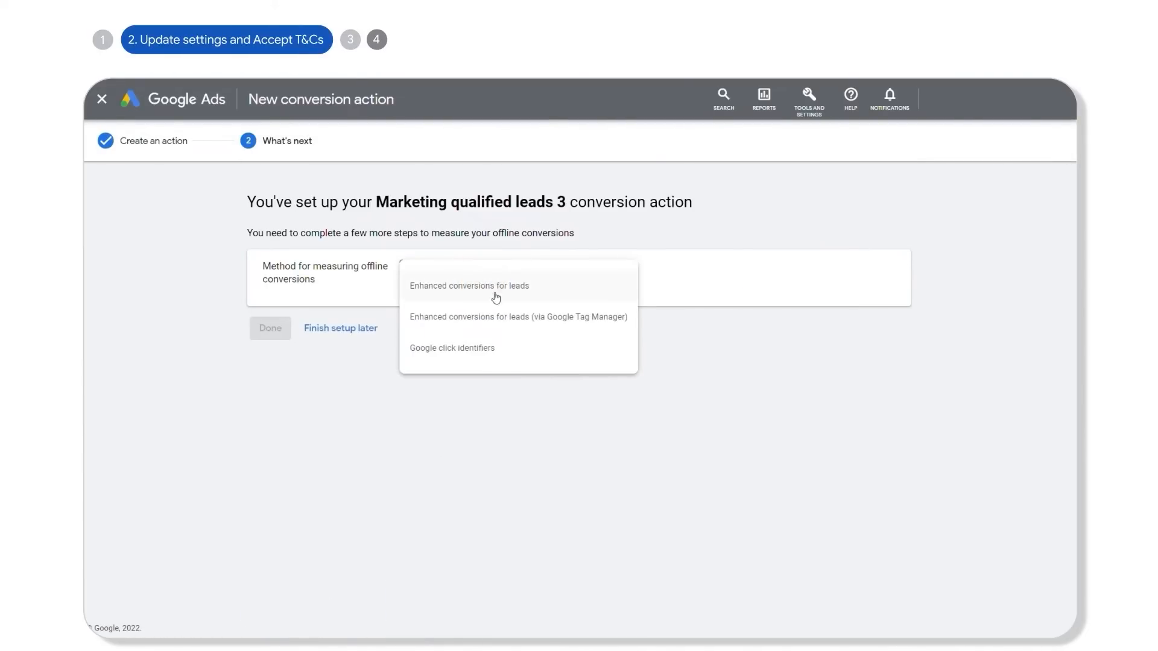
mouse_move(532, 296)
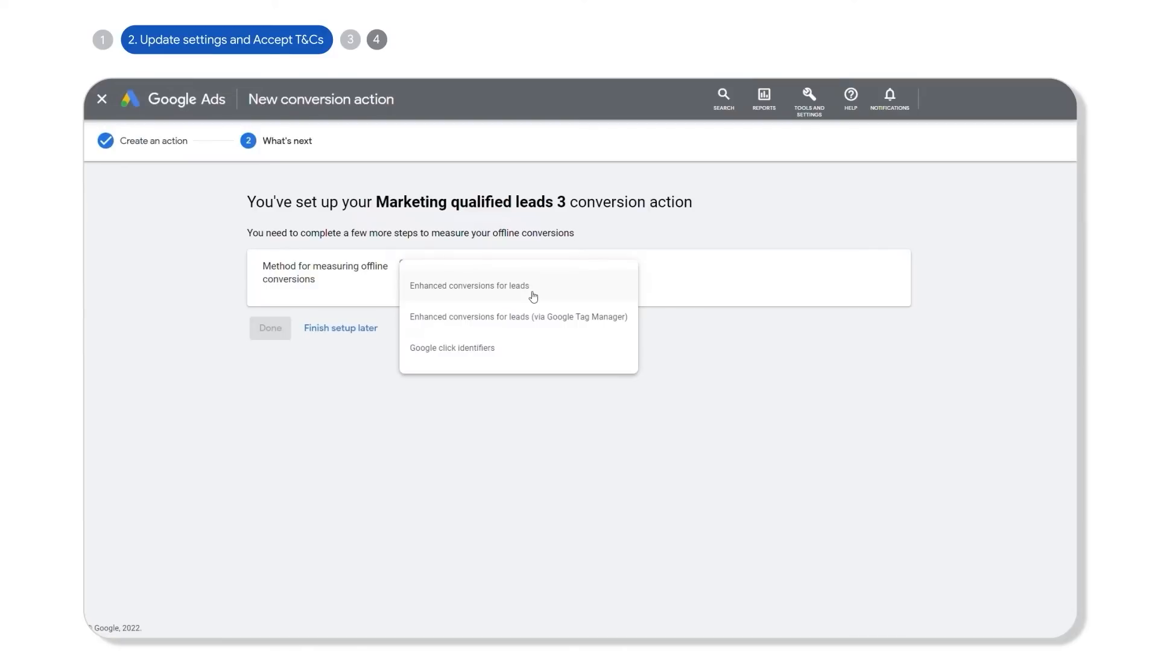
click(469, 286)
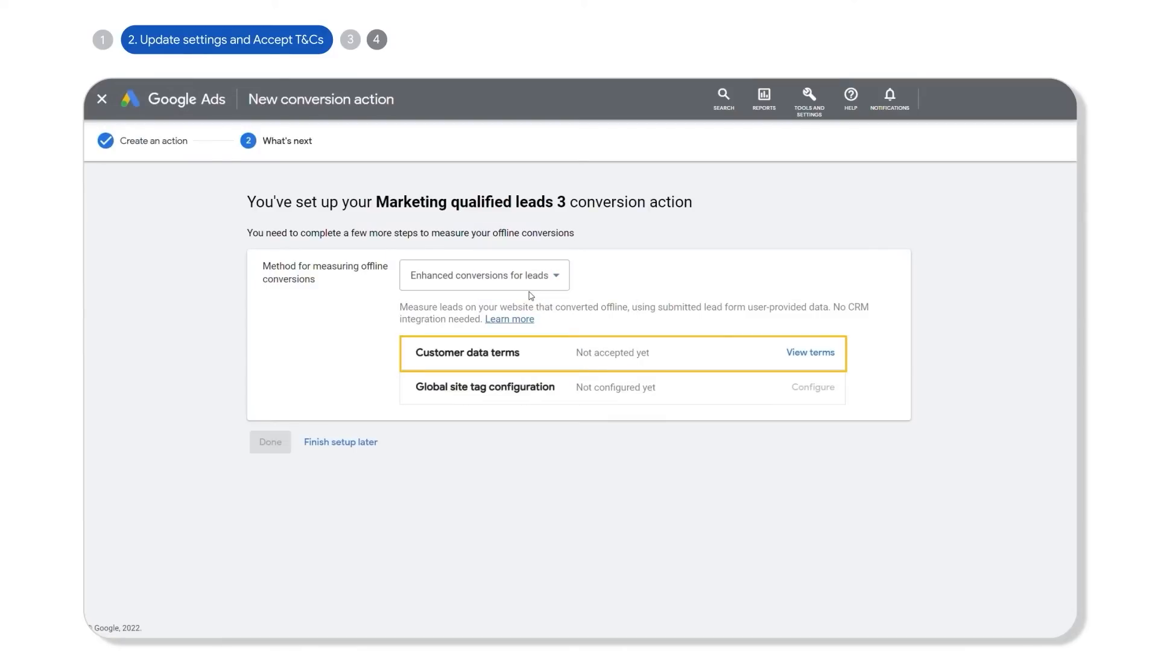
mouse_move(809, 352)
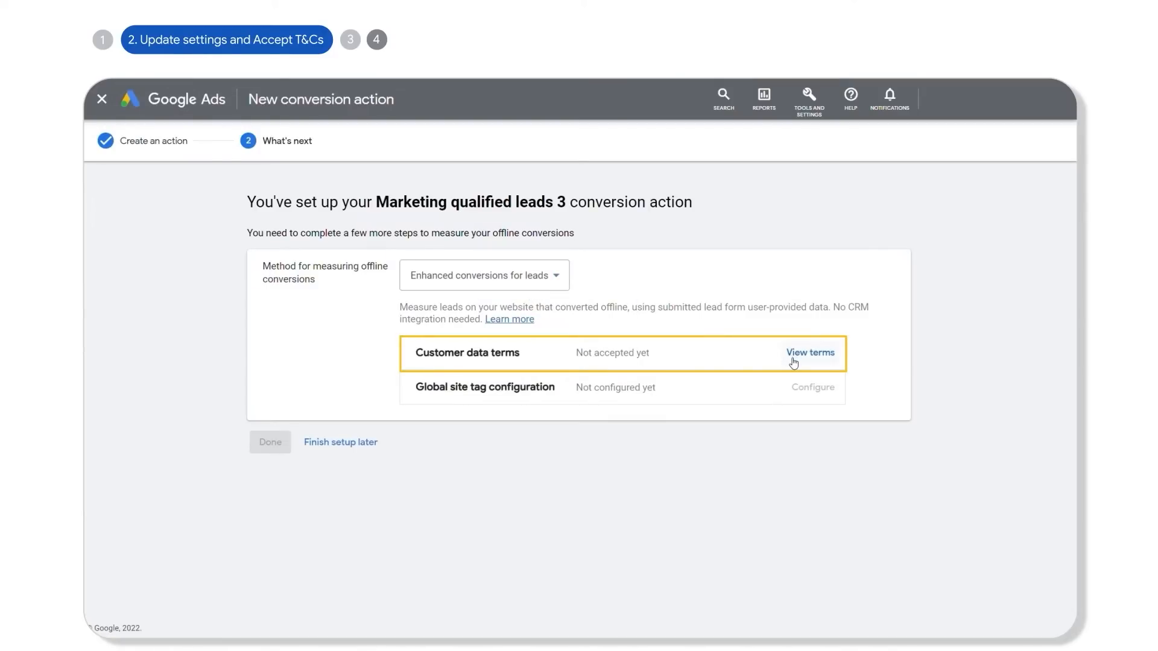
click(810, 352)
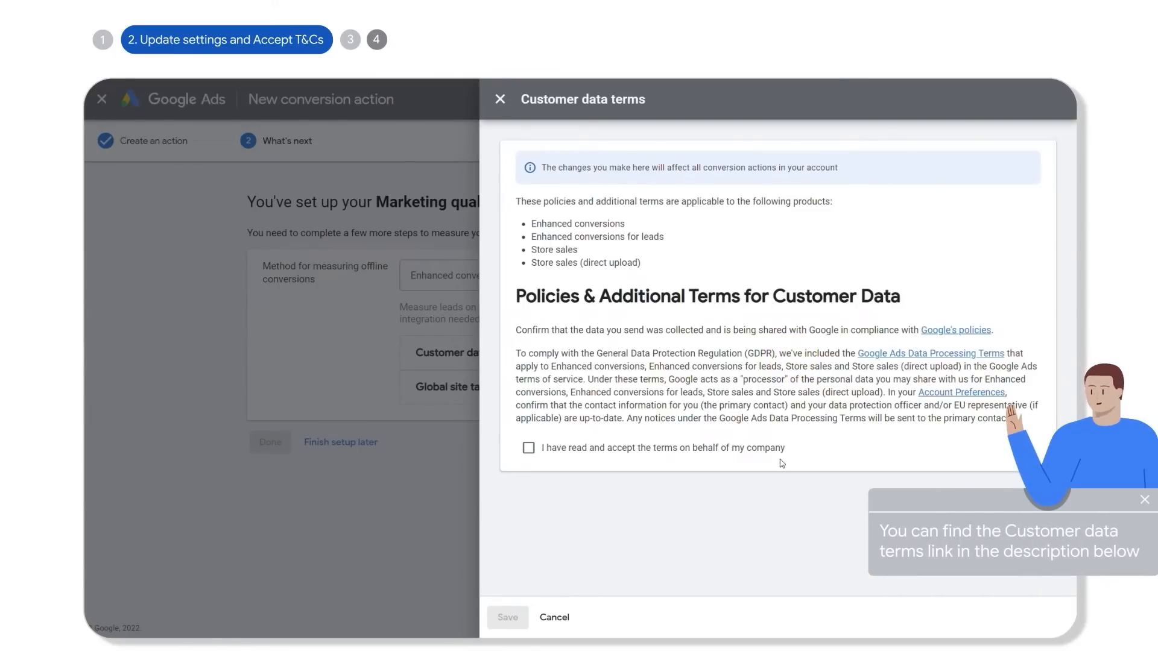
click(1146, 500)
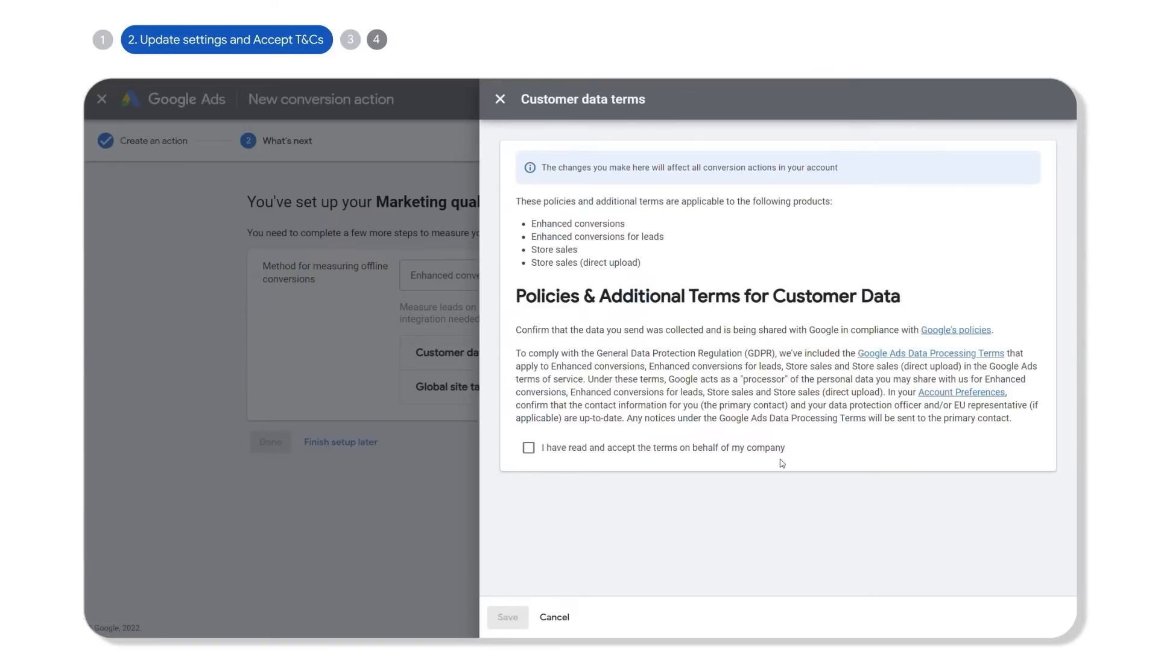
click(528, 448)
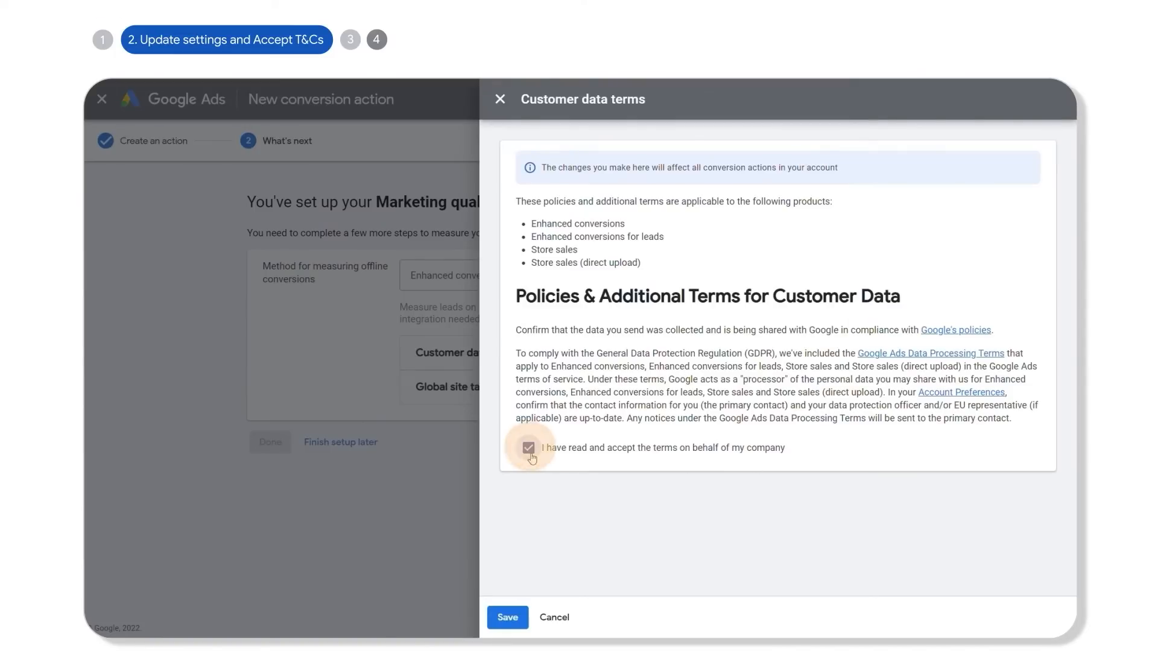
click(507, 617)
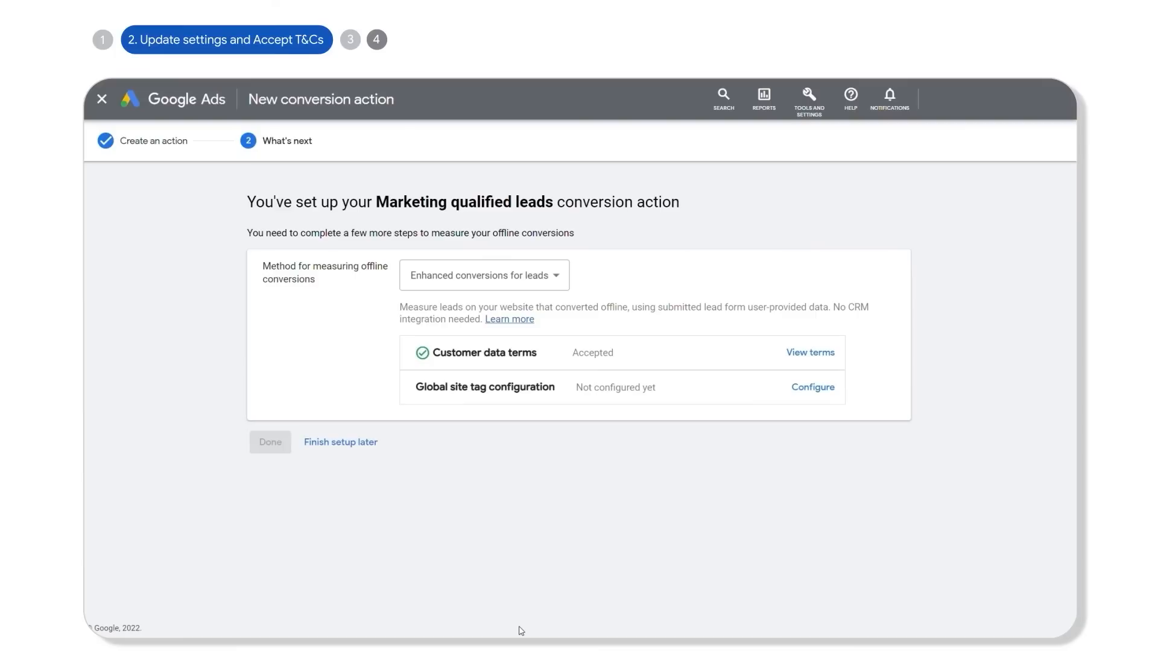
click(811, 387)
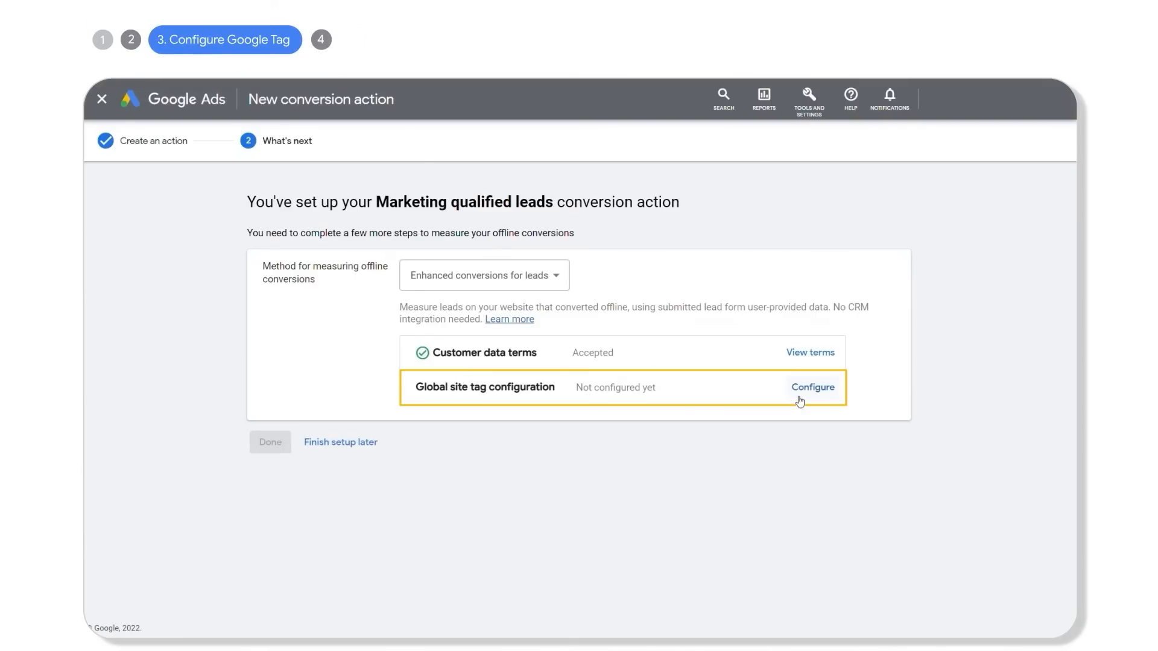
Configure the global site tag to include user-provided data from the website.
click(812, 387)
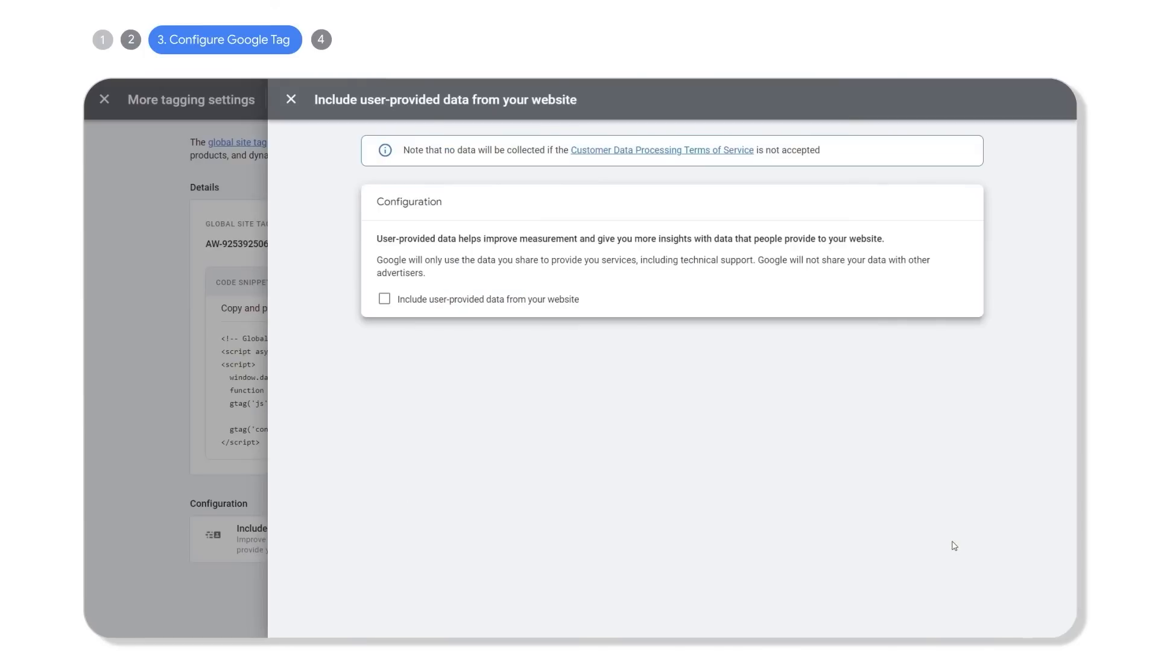
click(384, 299)
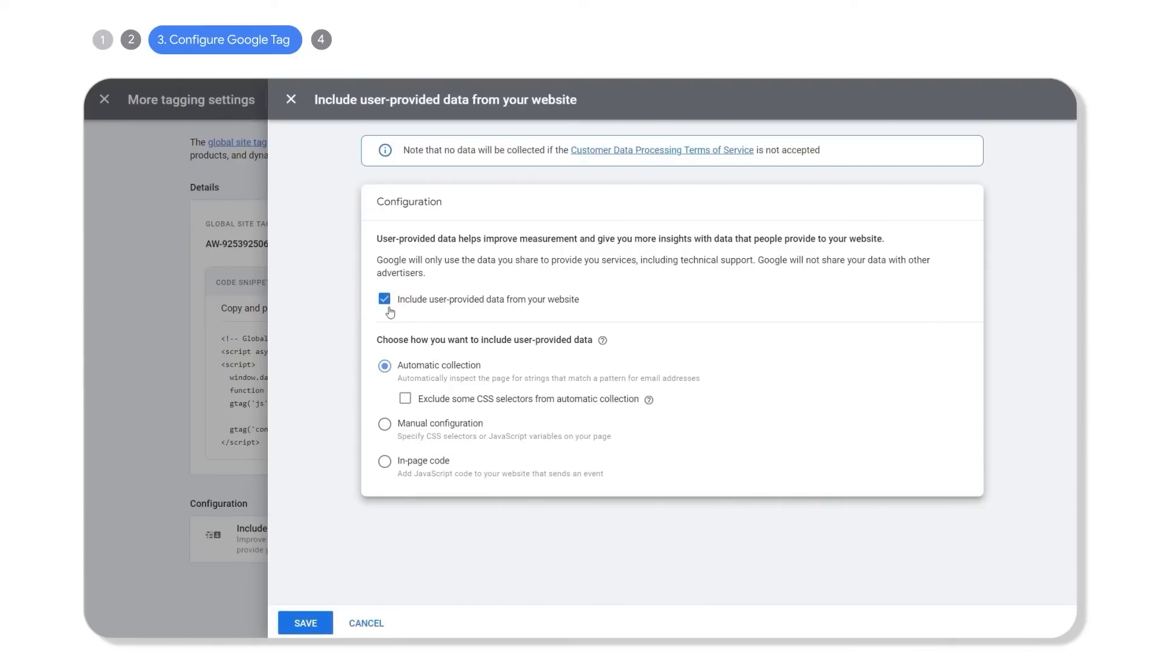
click(304, 622)
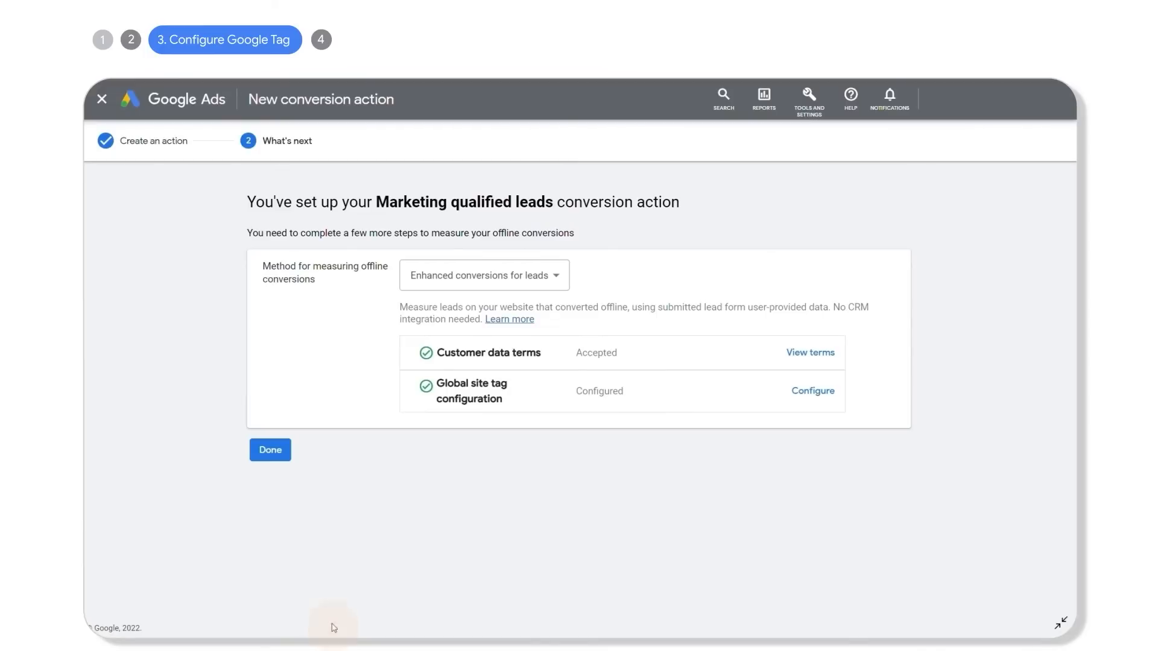
Complete the Marketing qualified leads setup and reach Conversions > Settings.
click(270, 450)
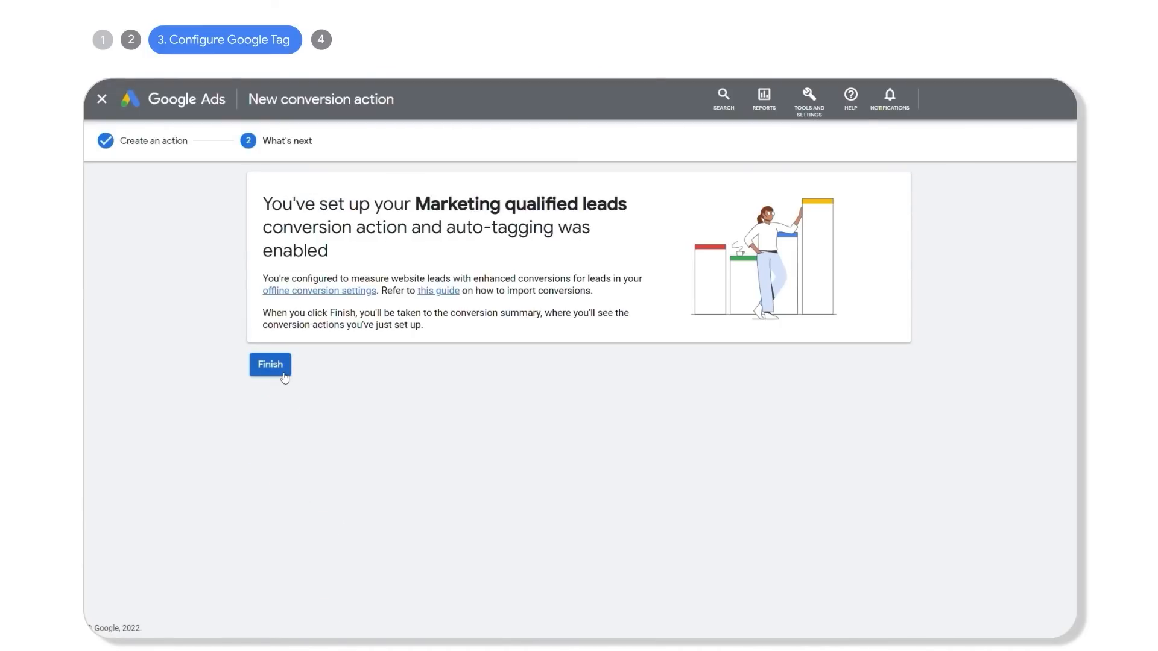
click(269, 364)
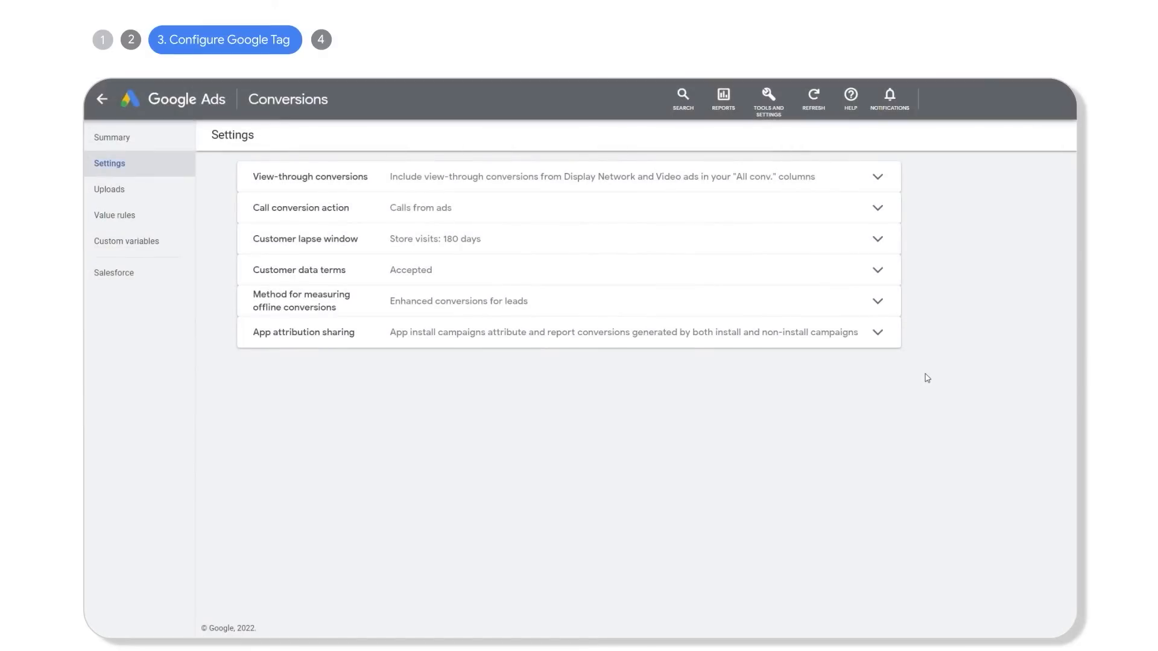
click(877, 300)
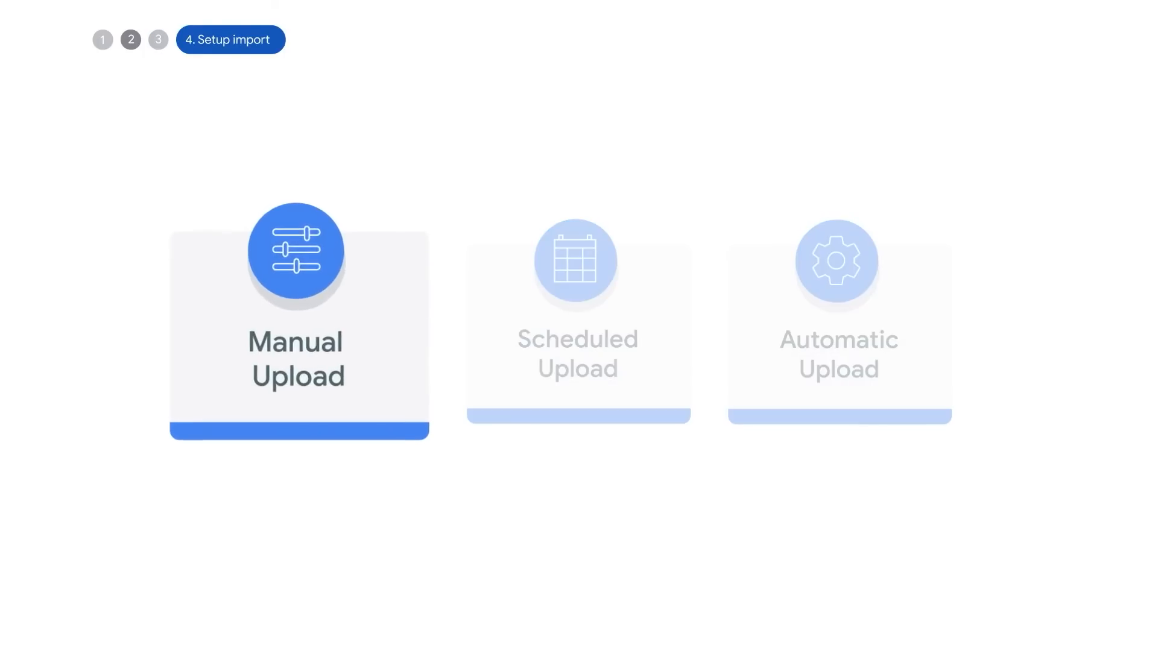
Look over the Manual, Scheduled and Automatic upload options, then return to All campaigns Overview.
click(578, 330)
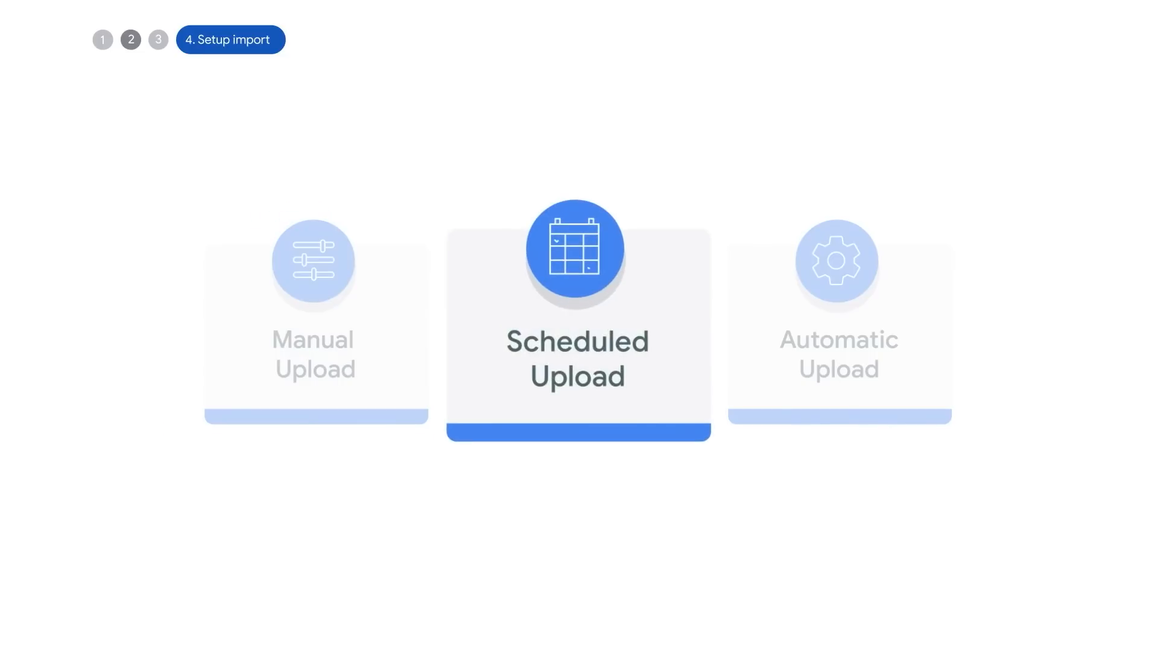
click(840, 331)
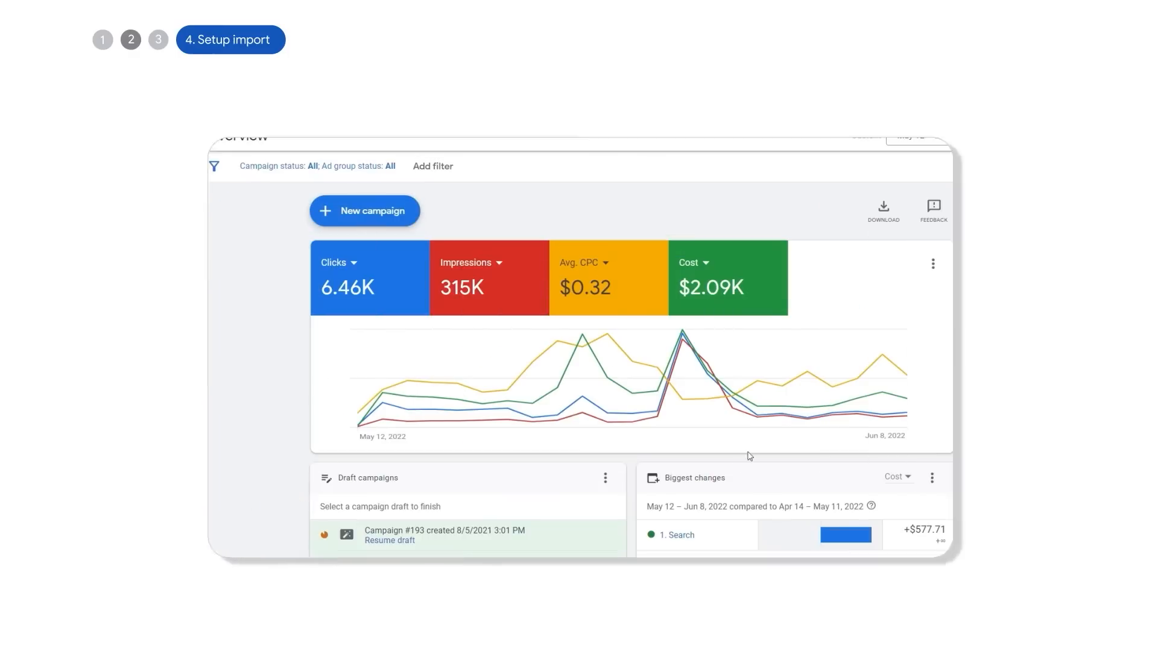
Go to Tools and Settings > Measurement > Conversions to list the account's conversion actions.
click(767, 96)
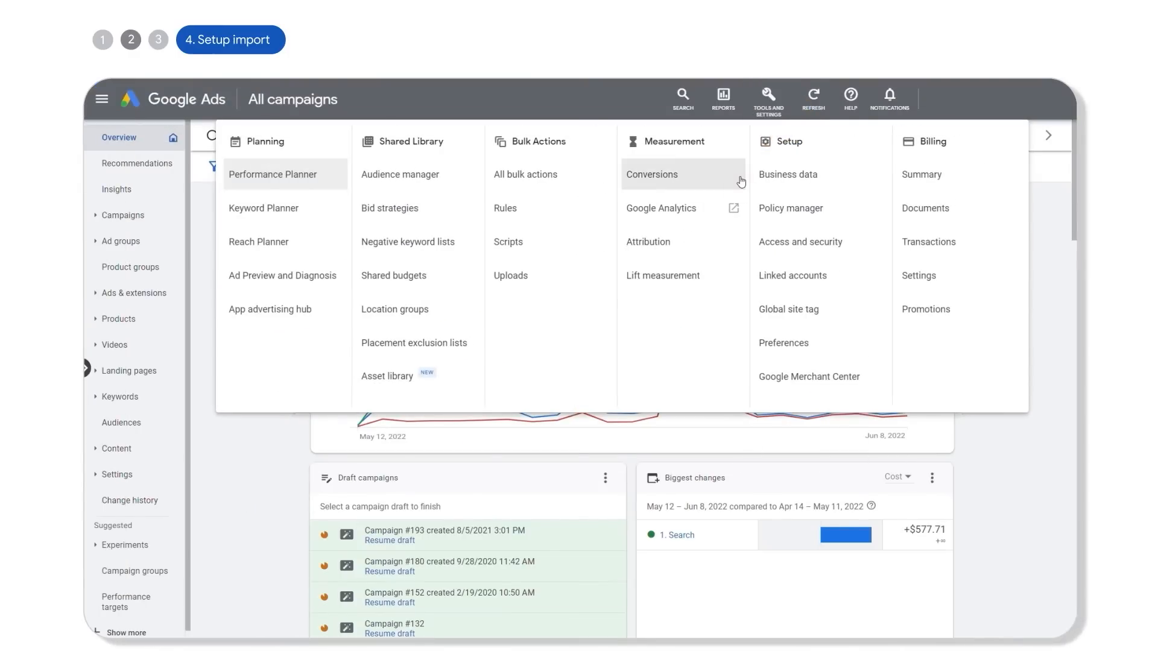
click(651, 175)
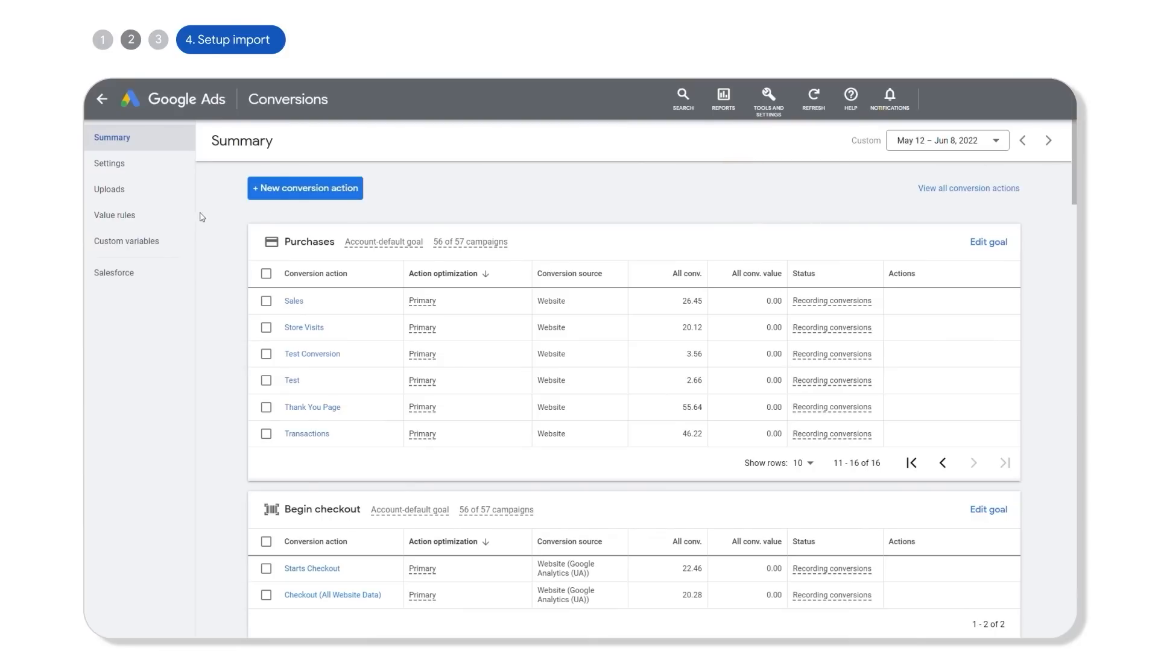
click(109, 189)
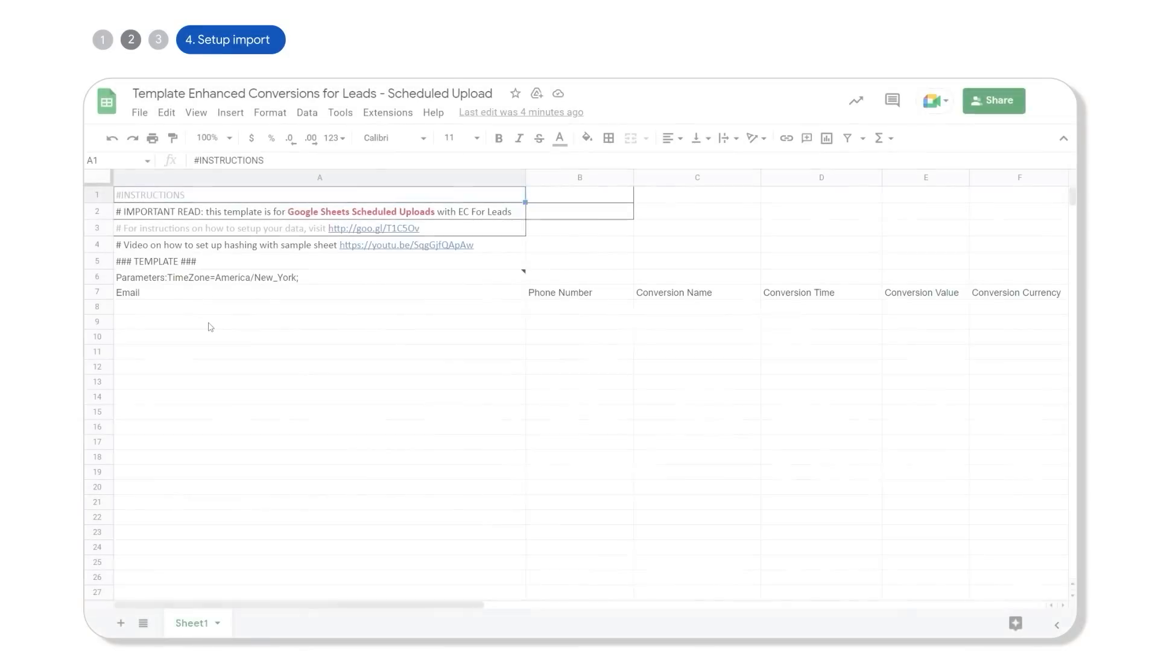
Make a copy of the Enhanced Conversions for Leads scheduled upload template.
click(139, 112)
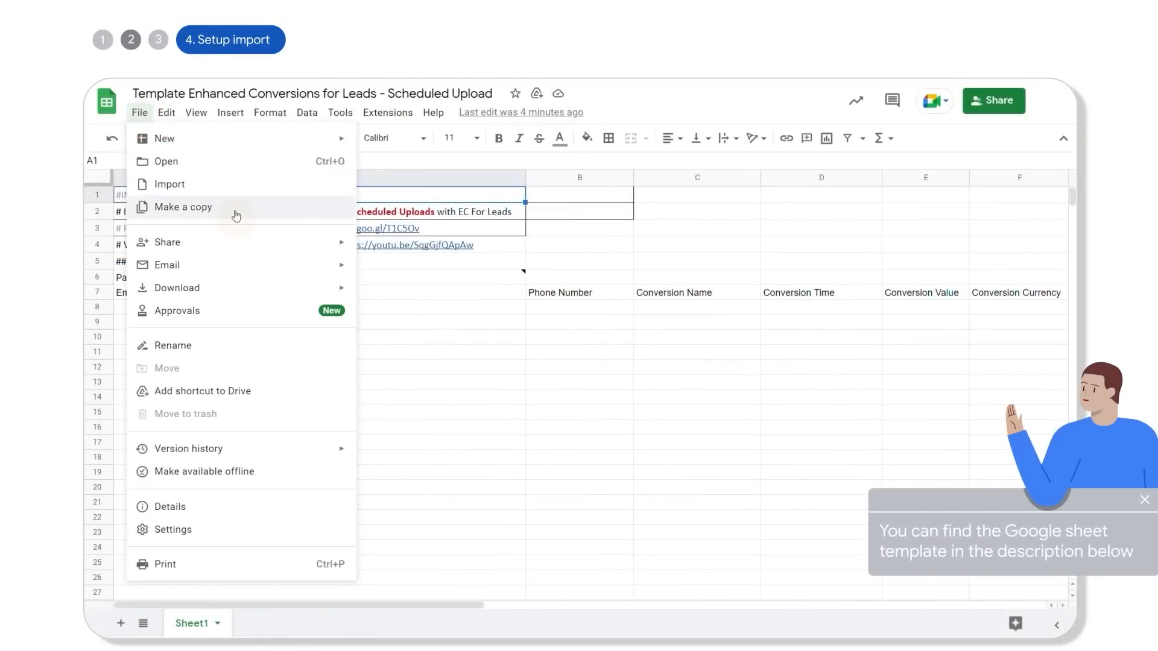
click(182, 206)
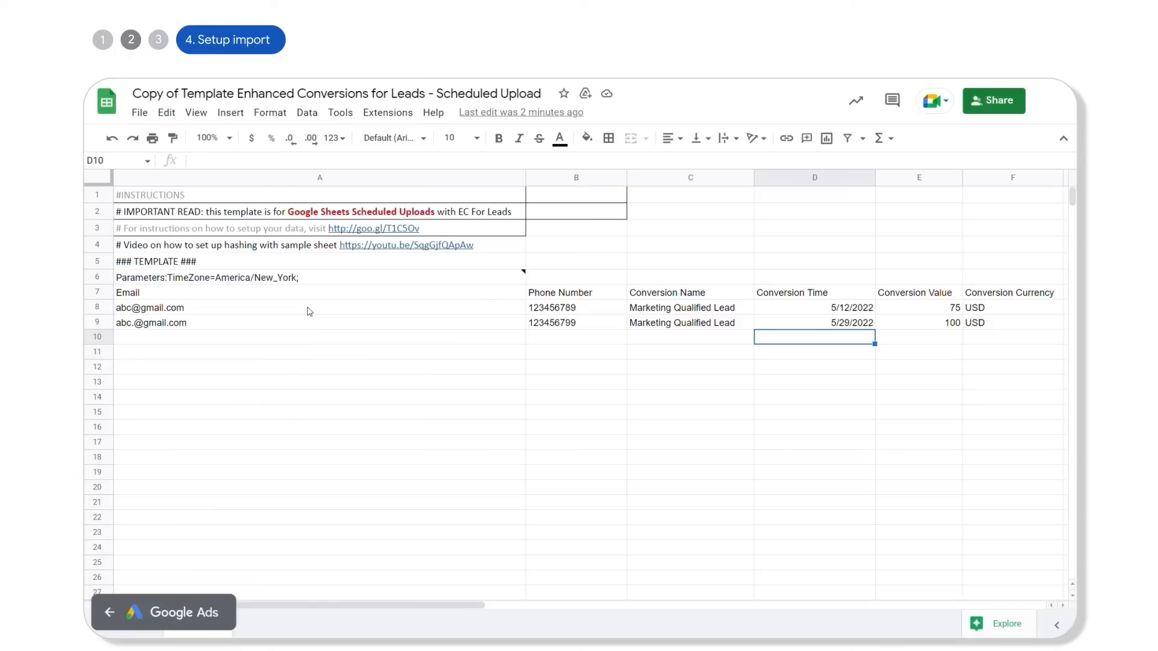
mouse_move(387, 112)
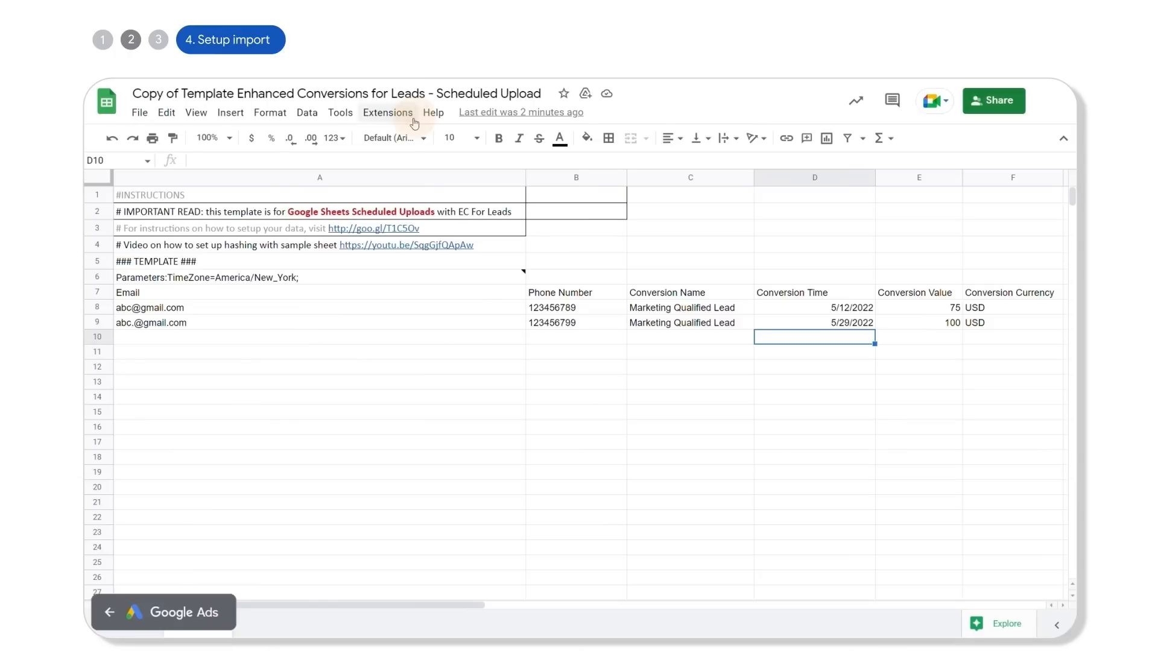
In the sheet's Apps Script project, save an On change trigger running autoHash.
click(387, 112)
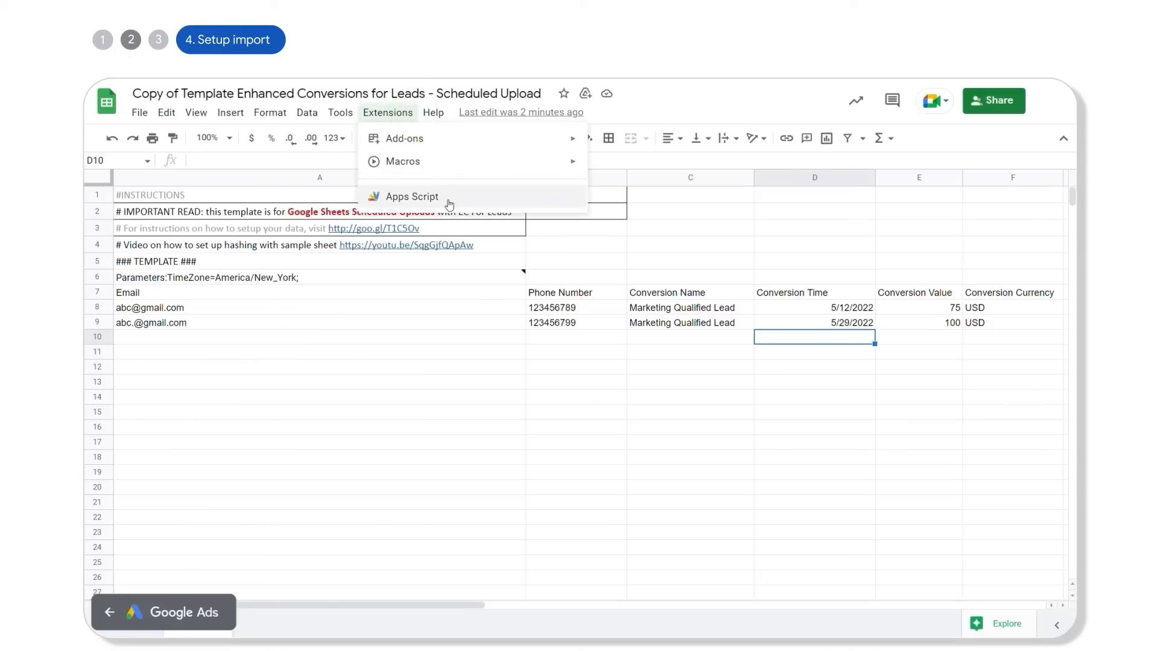
click(410, 197)
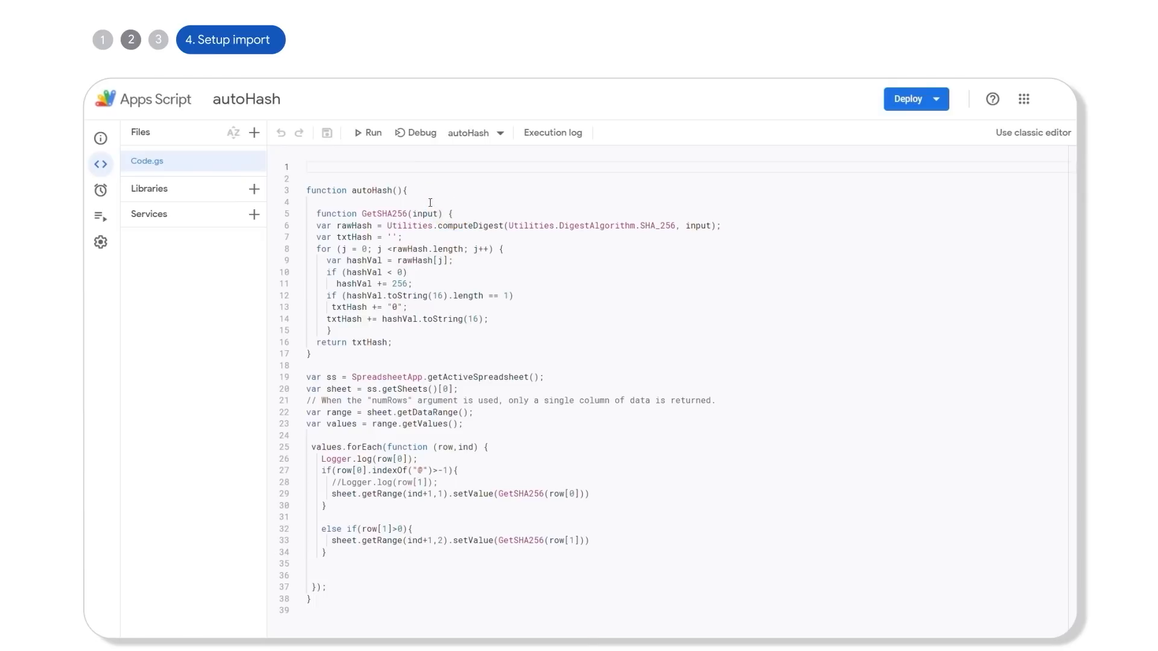
click(100, 190)
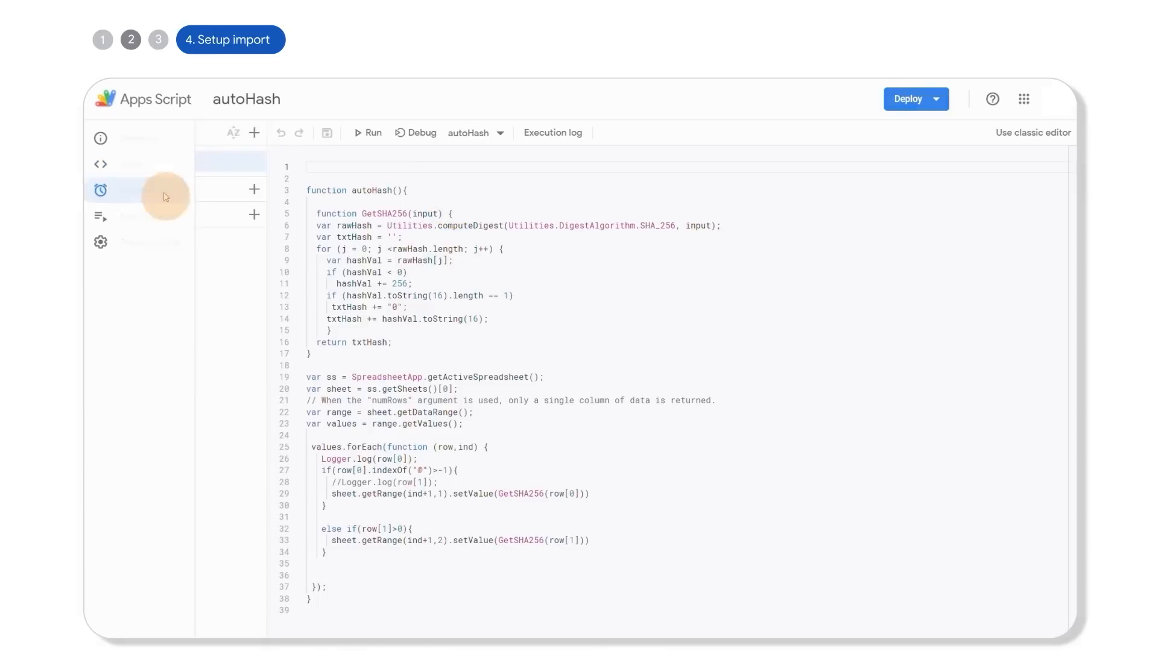
click(100, 190)
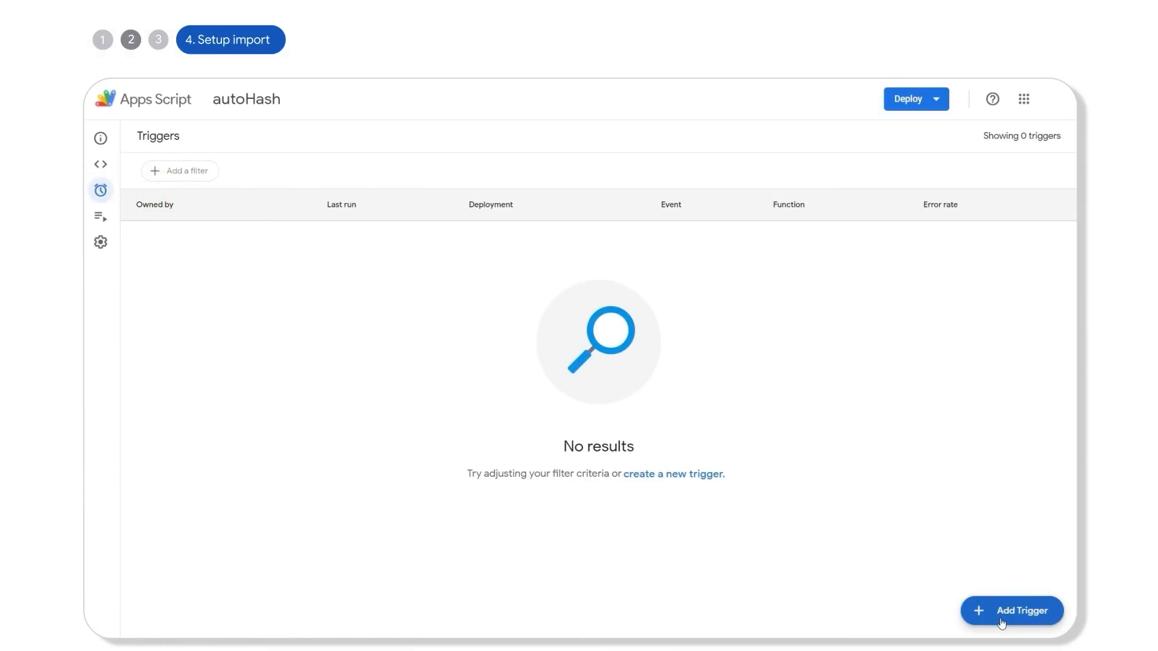
click(1010, 611)
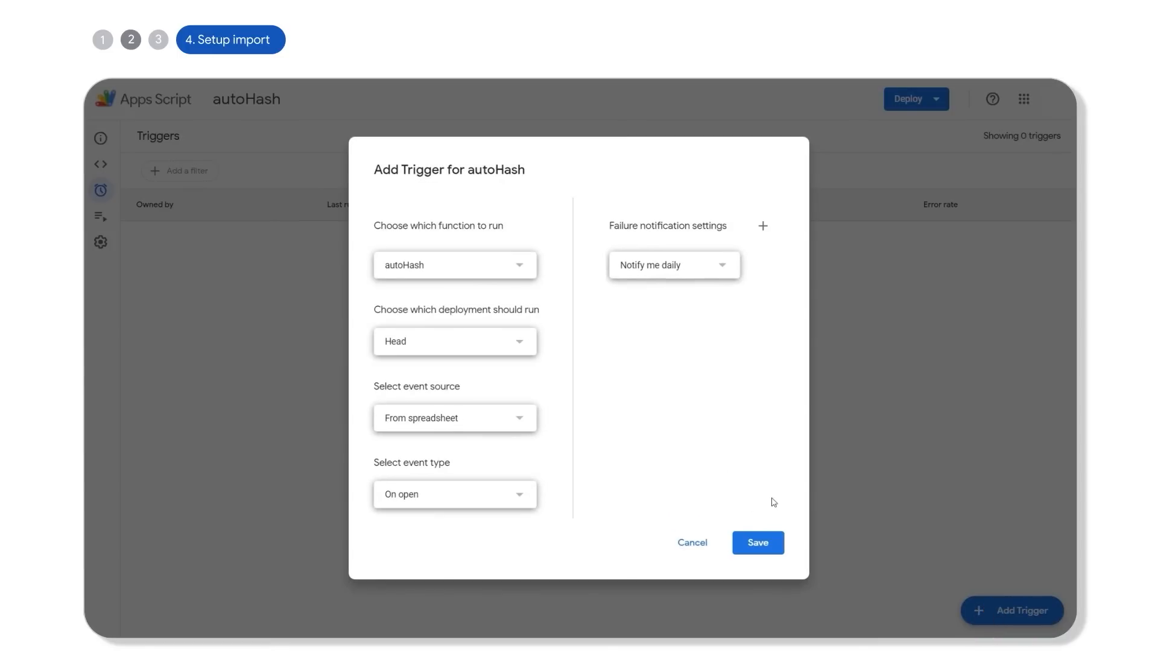
click(454, 494)
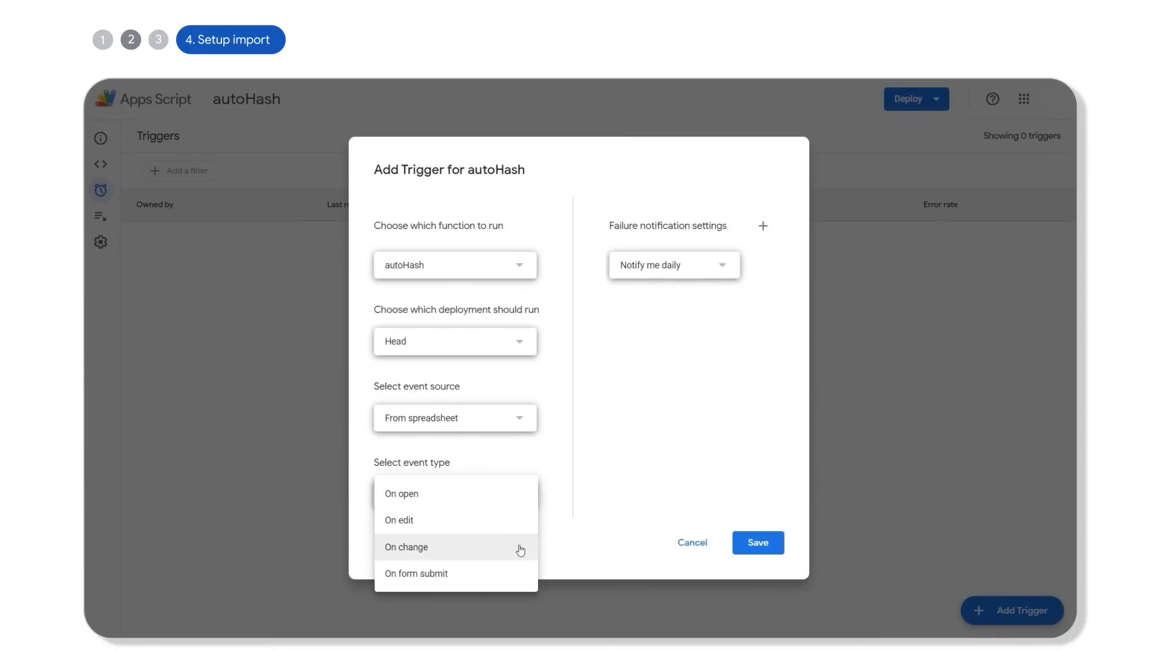
click(404, 547)
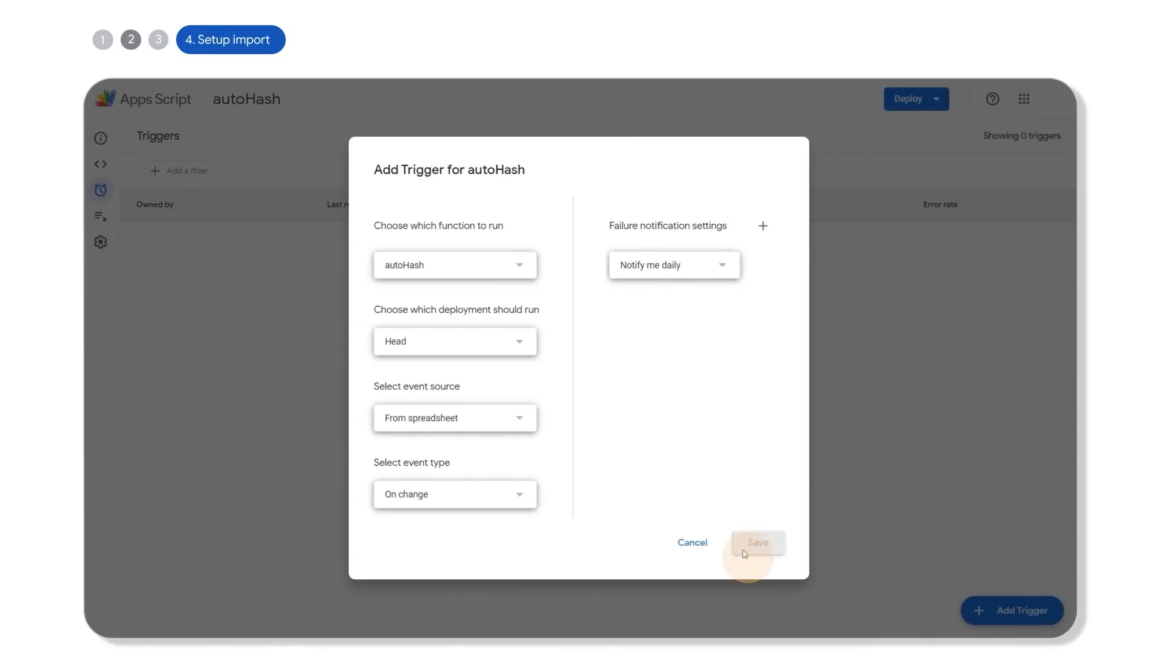
click(755, 543)
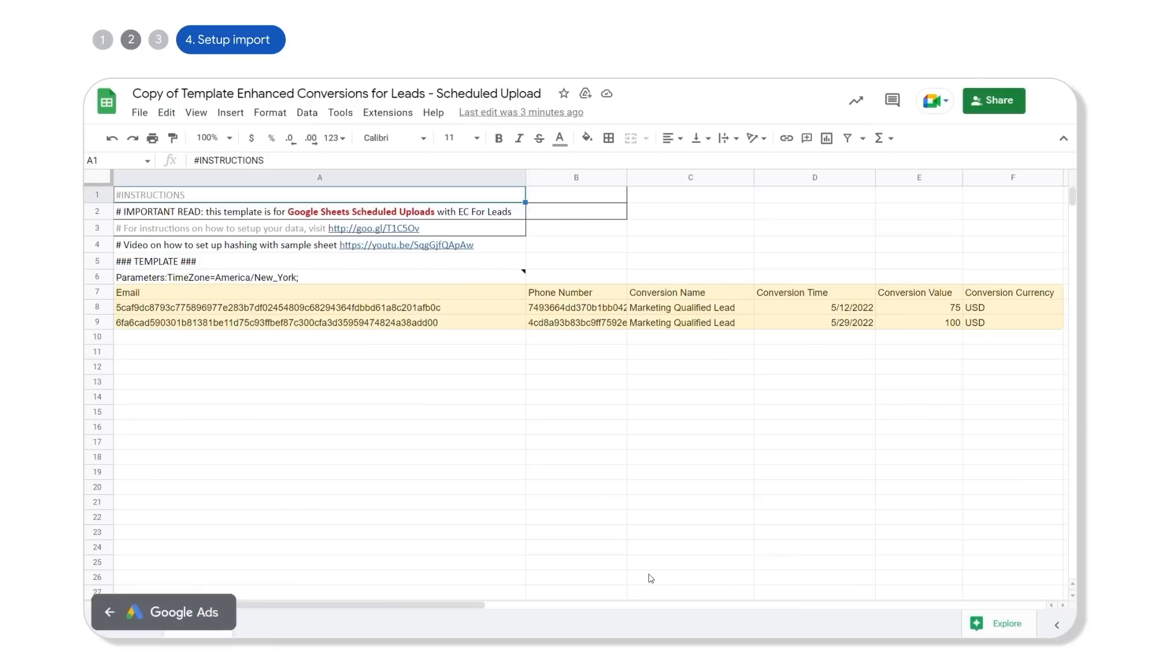
mouse_move(470, 577)
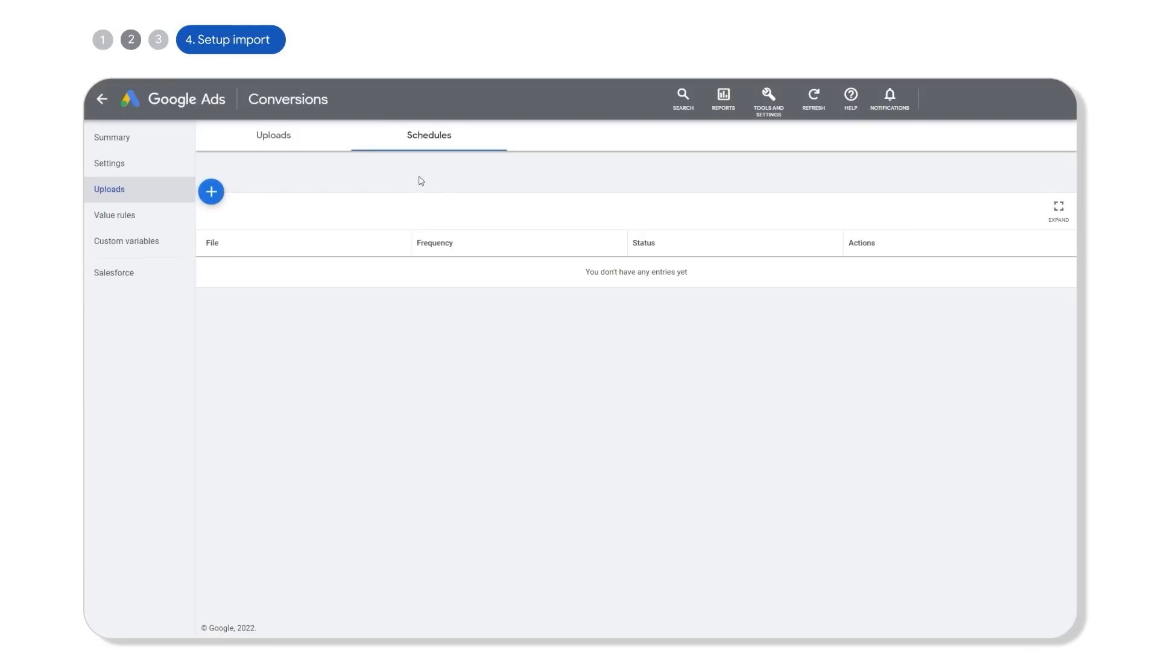
Start a Google Sheets scheduled upload and share the template copy with the upload account.
click(210, 192)
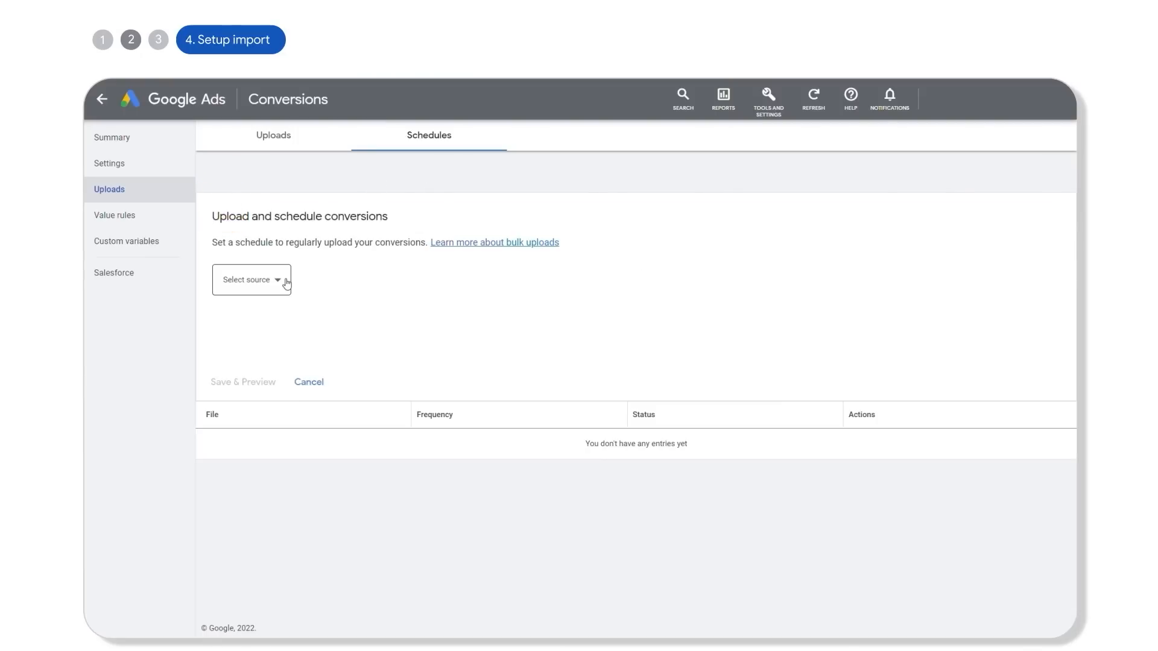
click(250, 280)
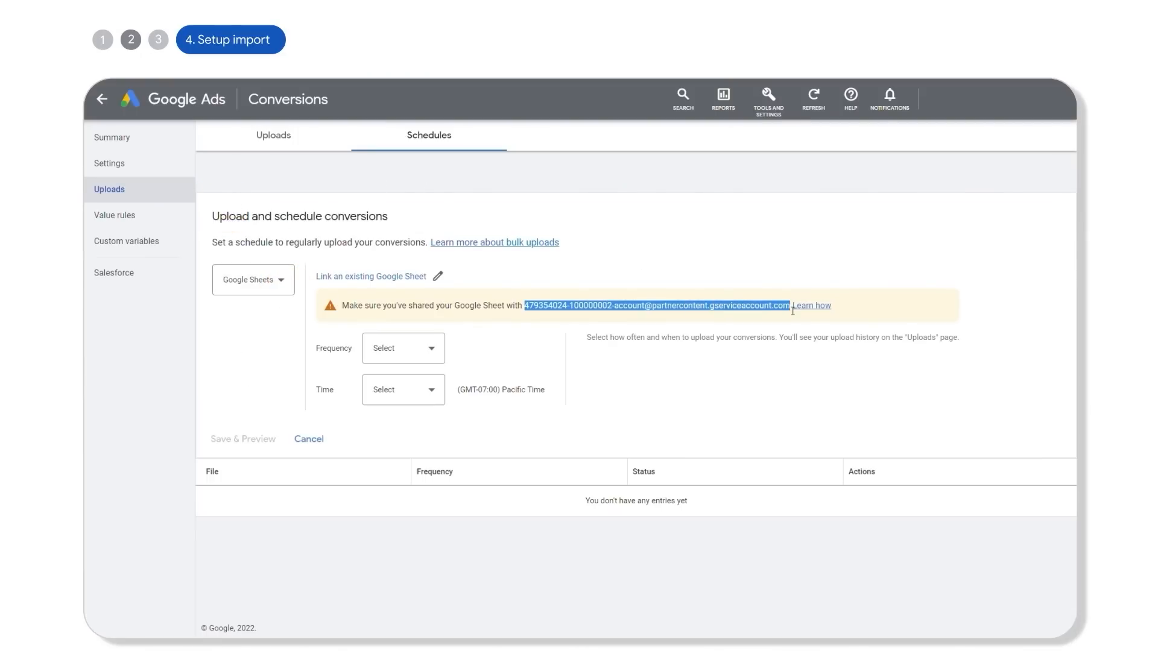
click(1004, 111)
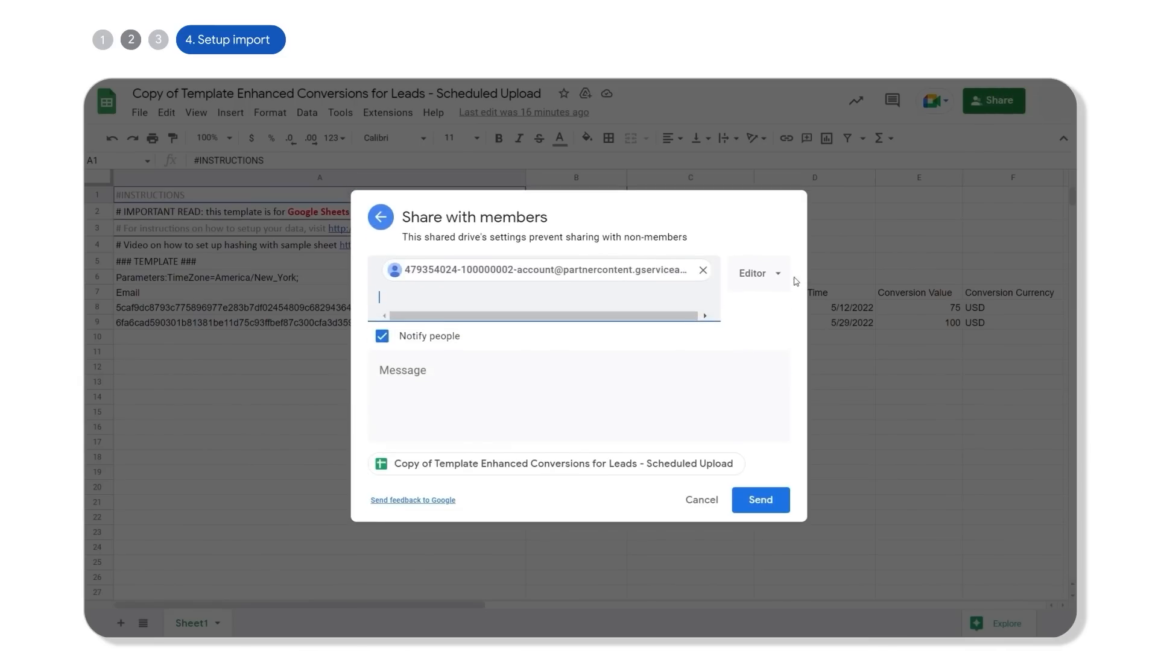
click(759, 500)
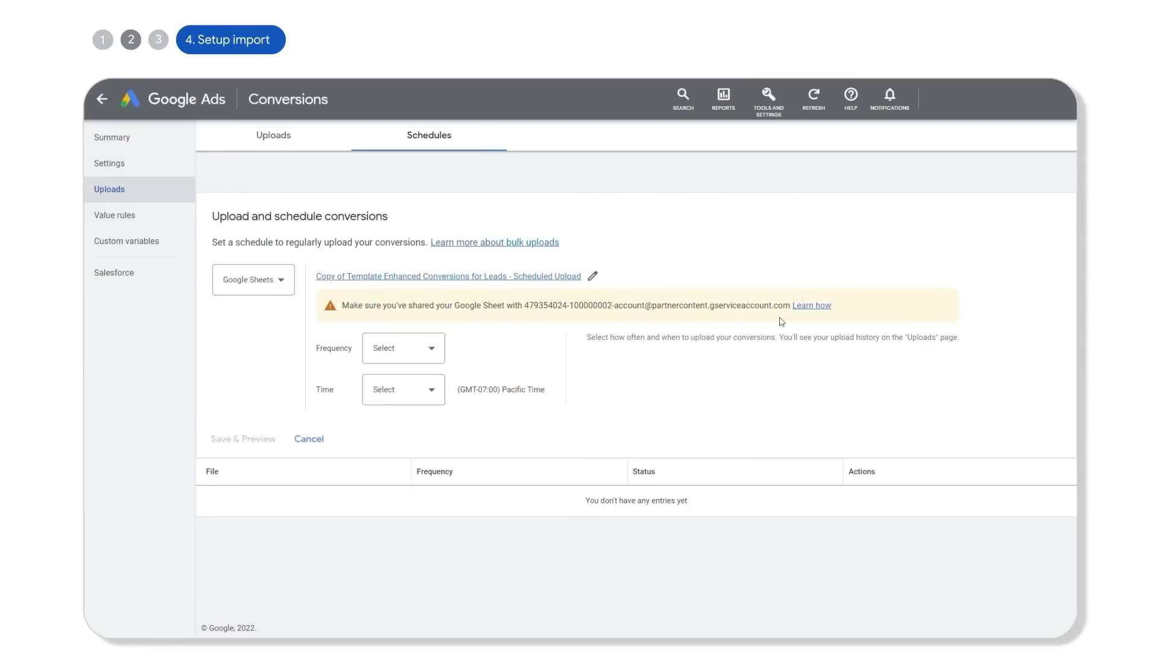
Schedule the upload every 24 hours at 12:00 AM and save it.
click(402, 348)
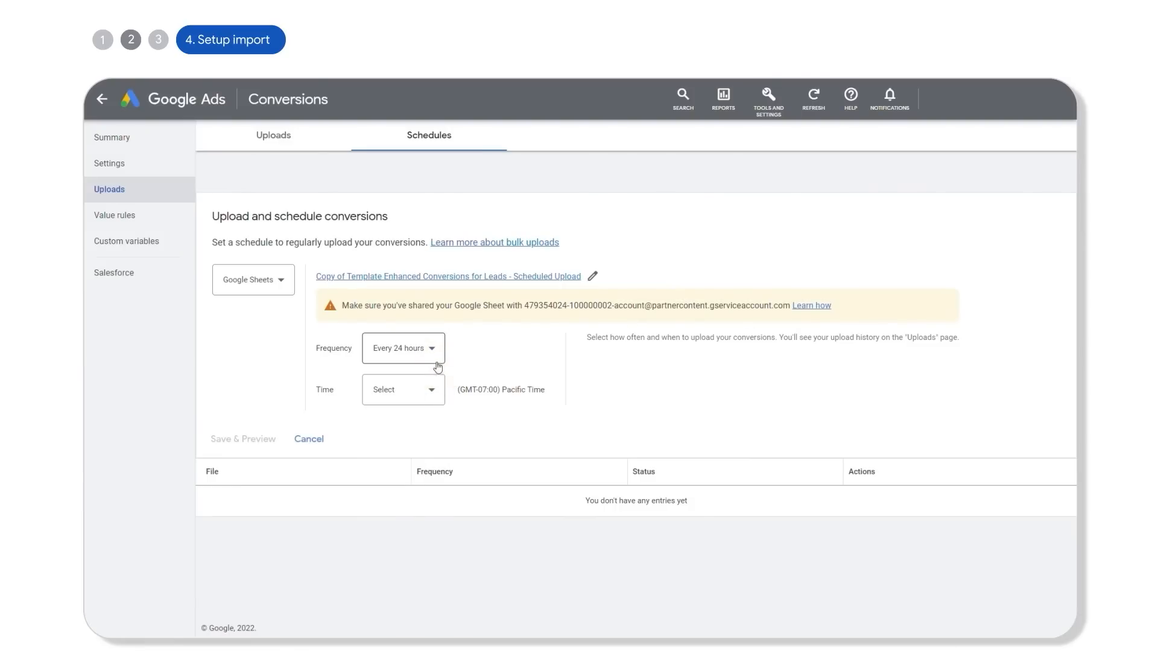
click(403, 389)
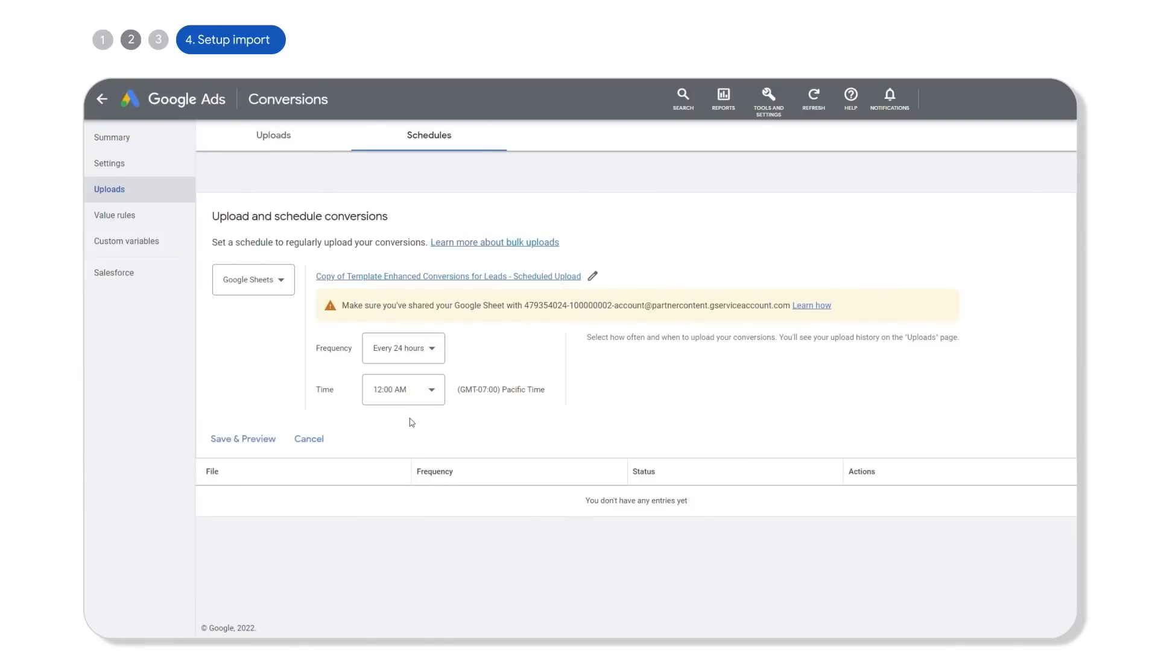
click(243, 439)
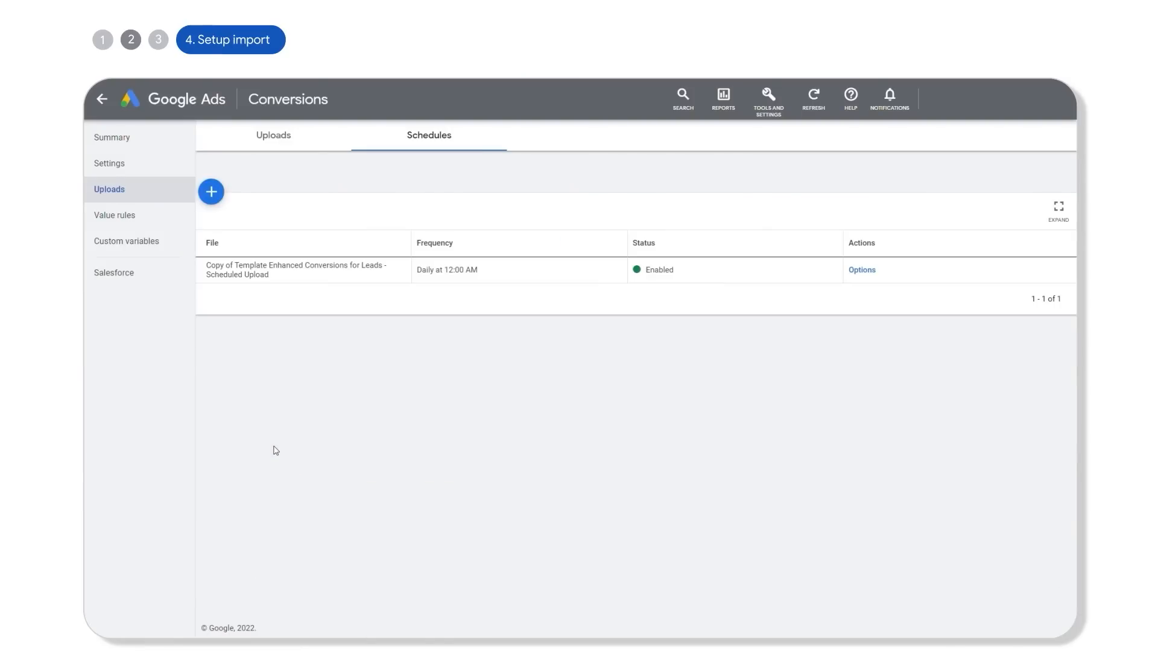